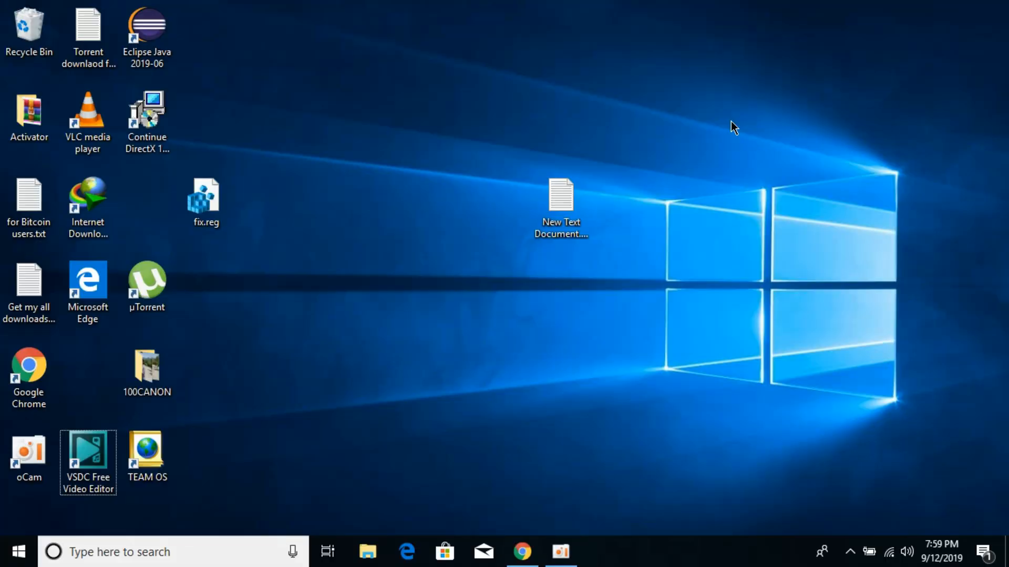
- Open the dll-files.com page for api-ms-win-crt-convert-l1-1-0.dll and scroll to its versions table
left_click(522, 552)
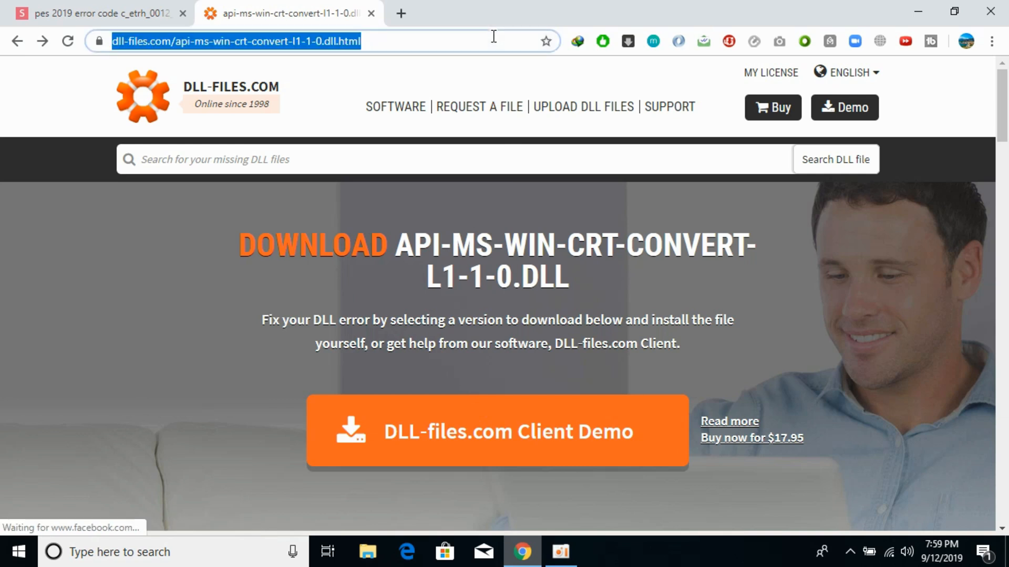
mouse_move(769, 257)
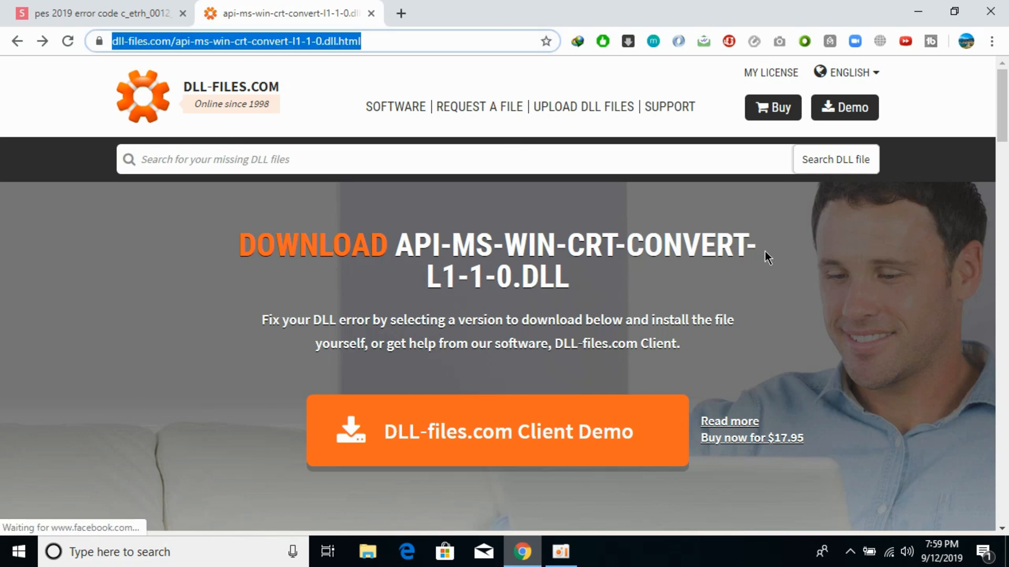
scroll("down", 3)
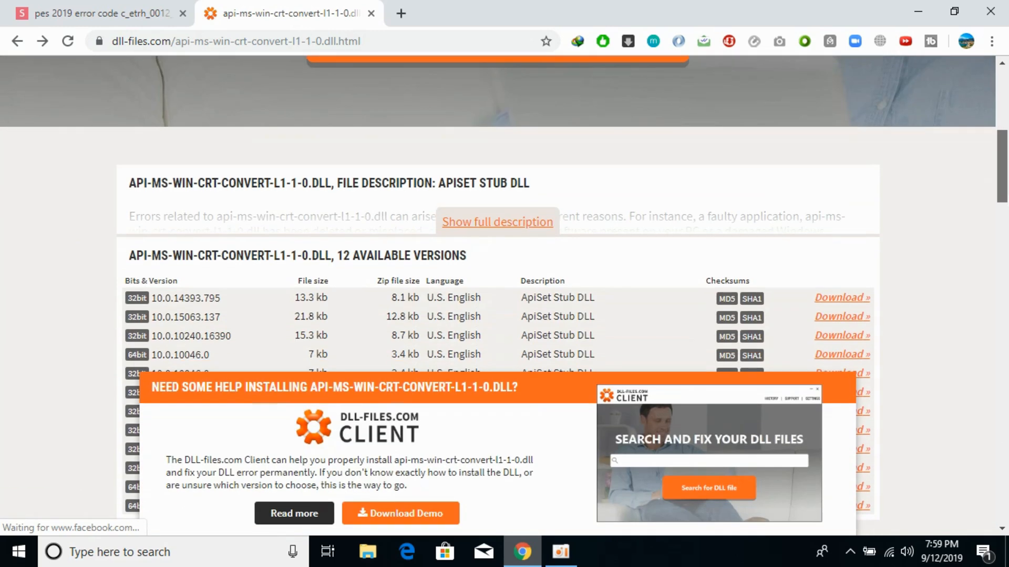
scroll("down", 3)
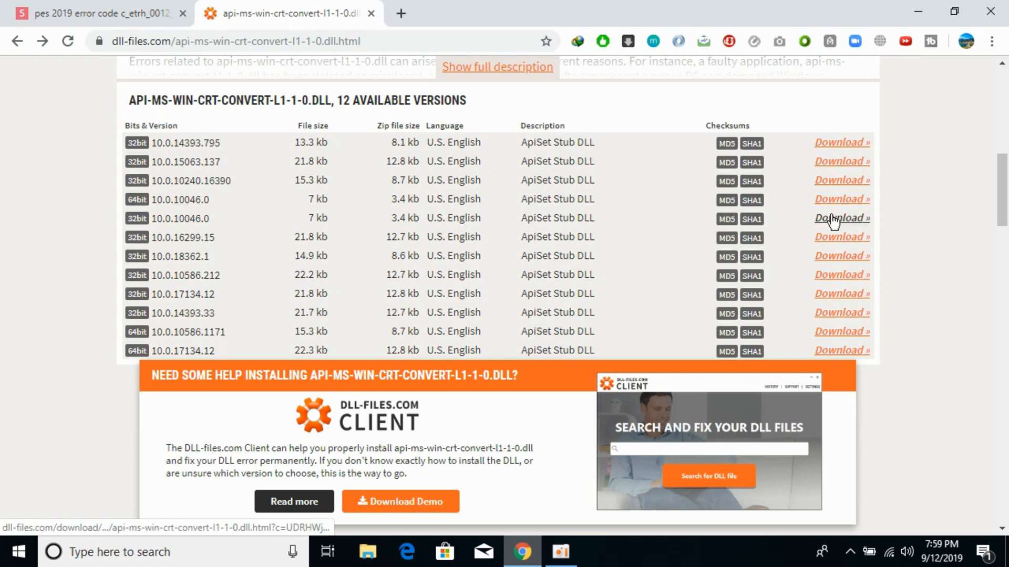
- Download the 32-bit 10.0.10046.0 version of the DLL as a zip in IDM
left_click(839, 218)
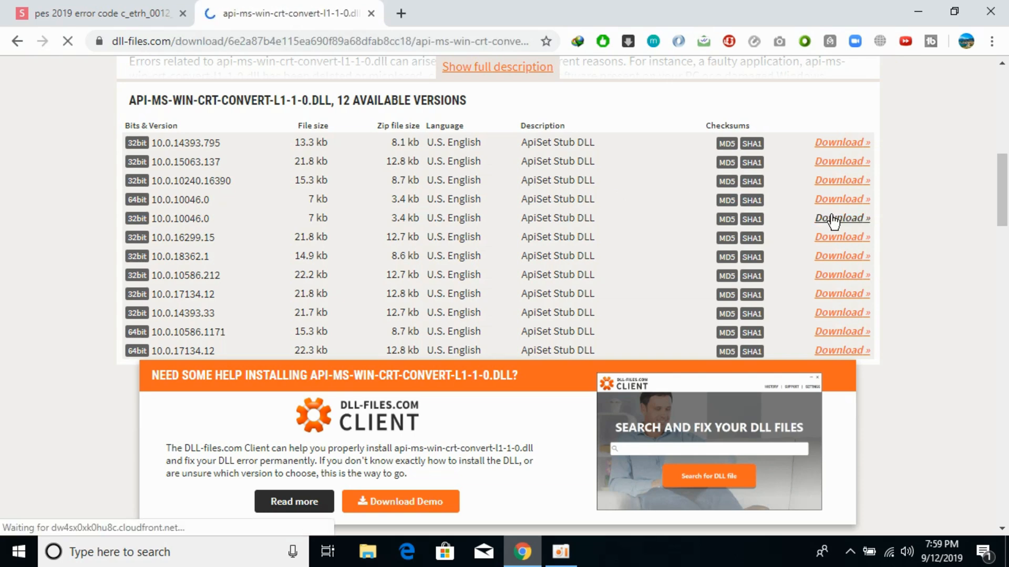
left_click(841, 218)
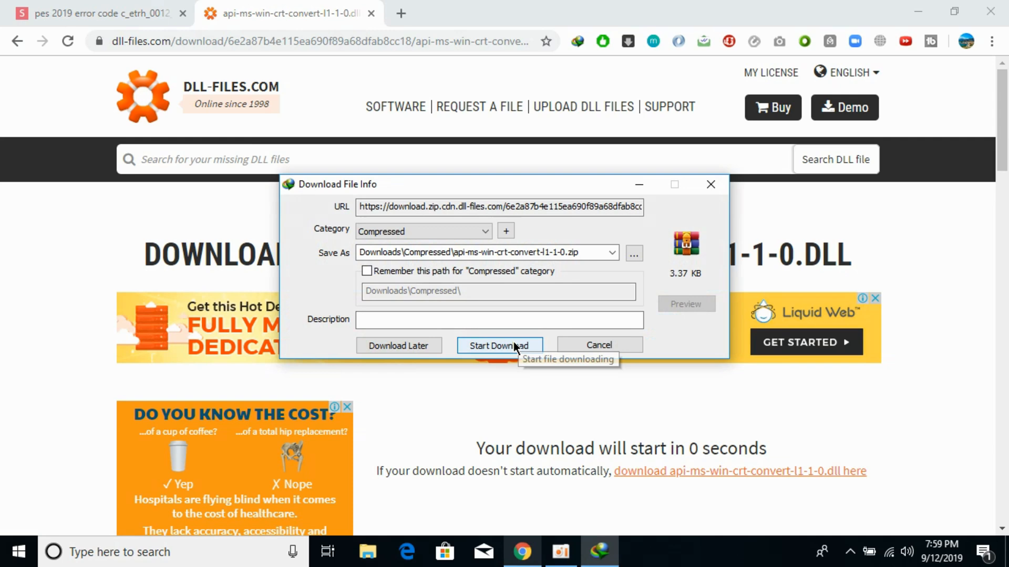
left_click(498, 346)
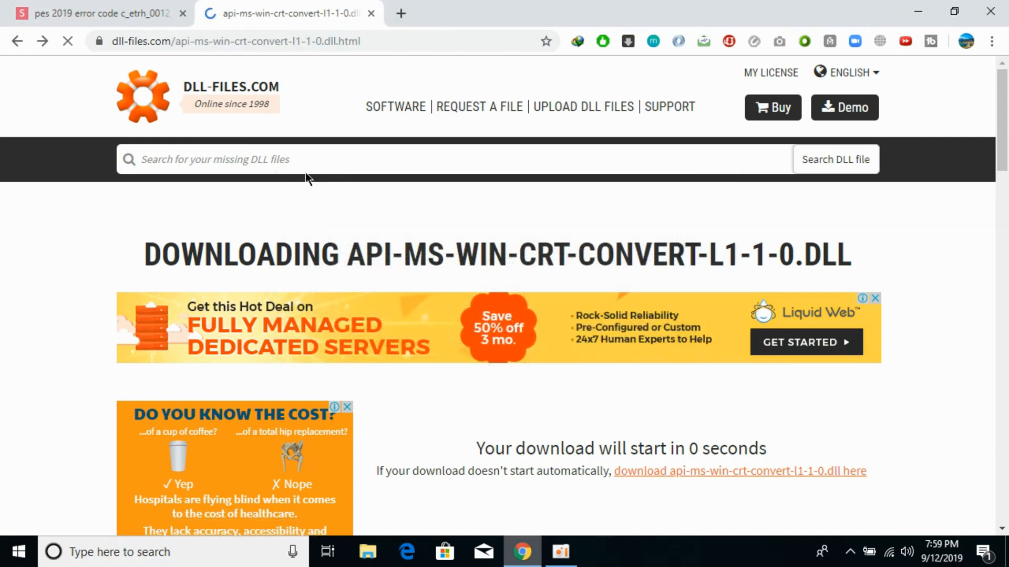
scroll("down", 3)
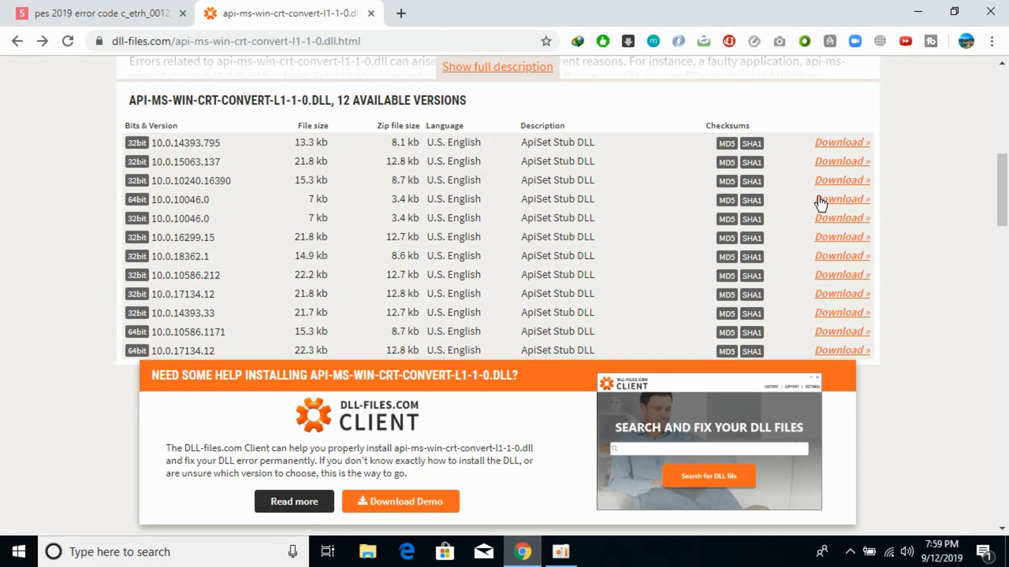
- Download the 64-bit 10.0.10046.0 version and dismiss the completion notice
left_click(840, 199)
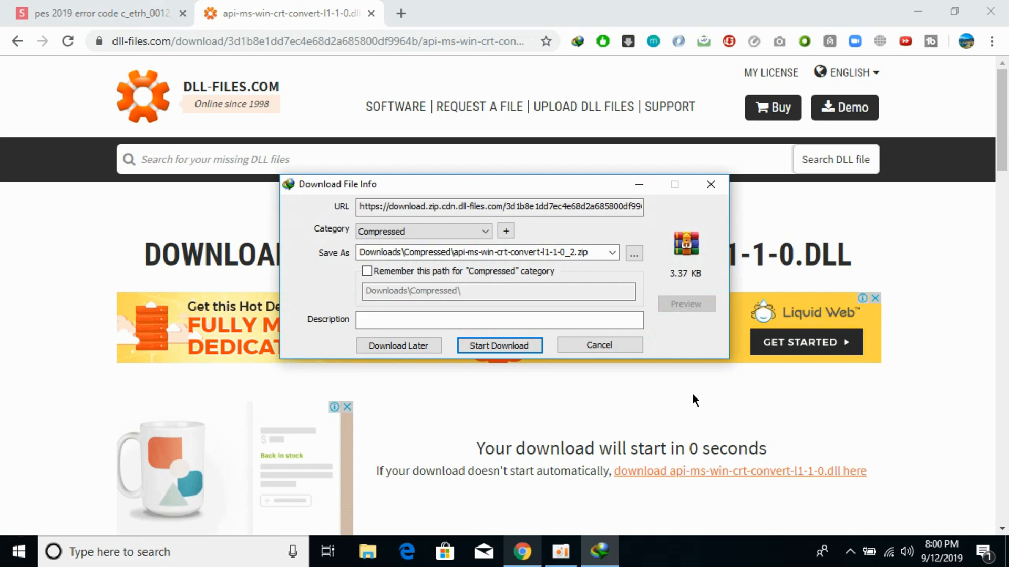
left_click(498, 346)
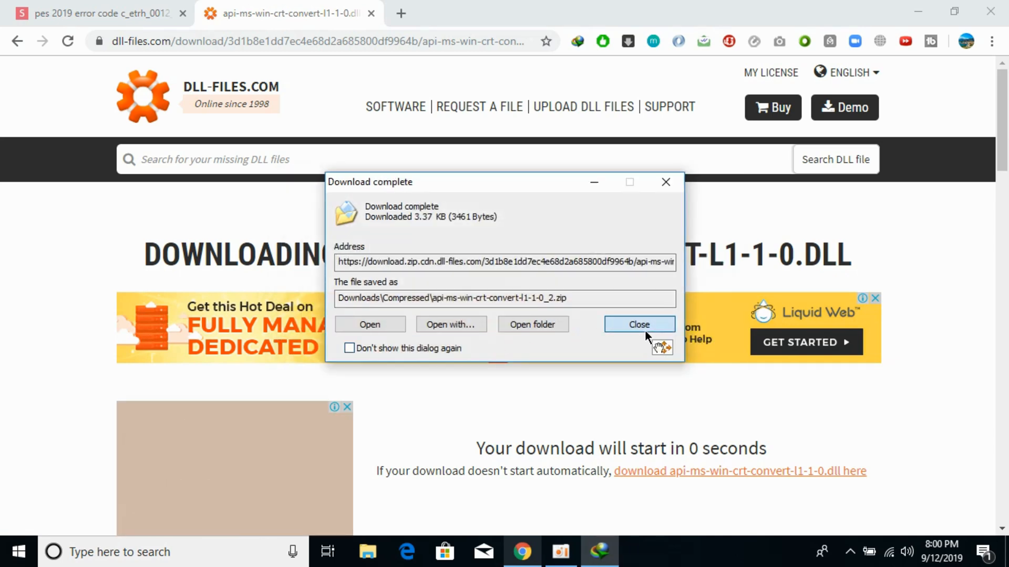
left_click(639, 324)
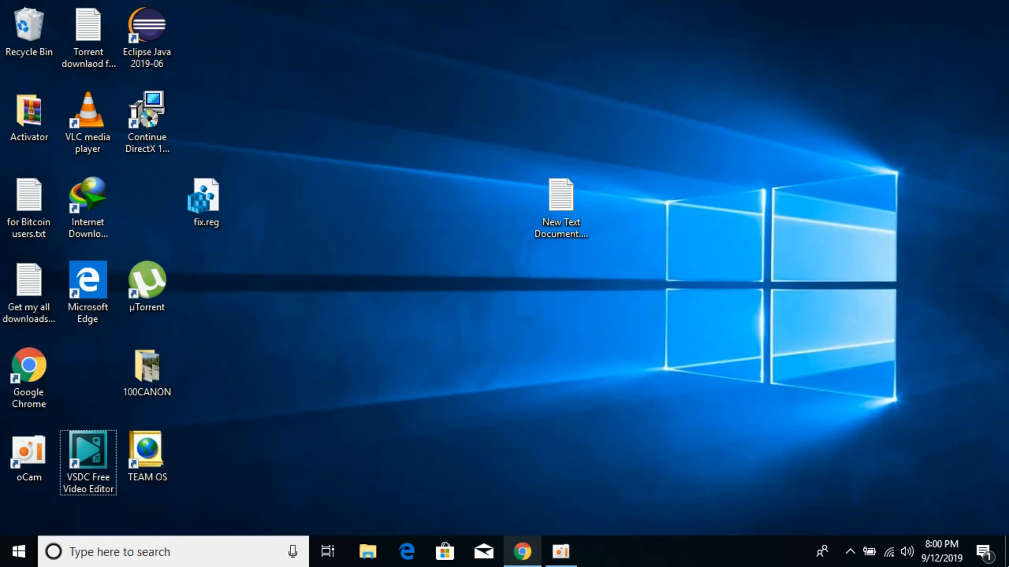
mouse_move(823, 552)
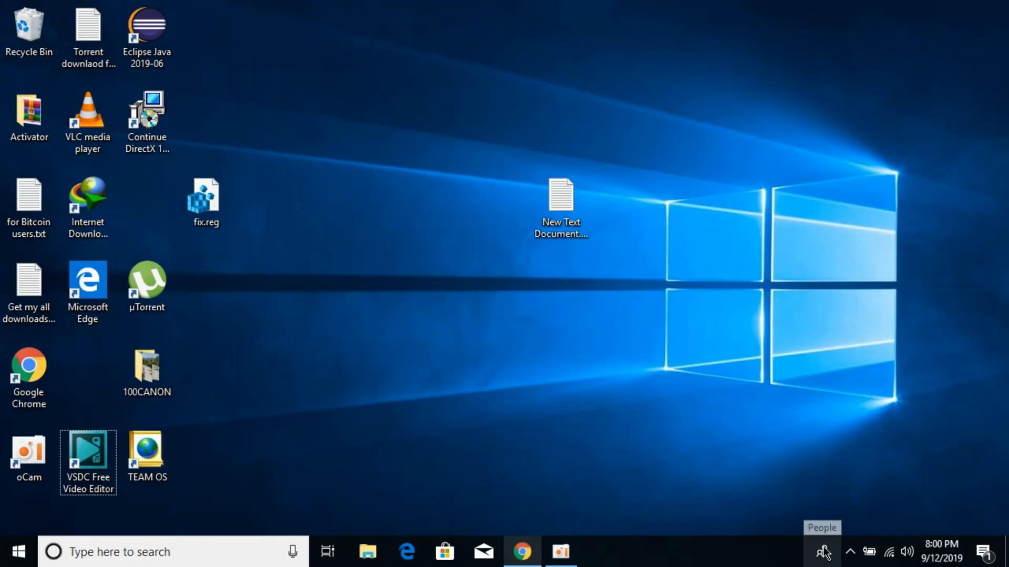
mouse_move(652, 469)
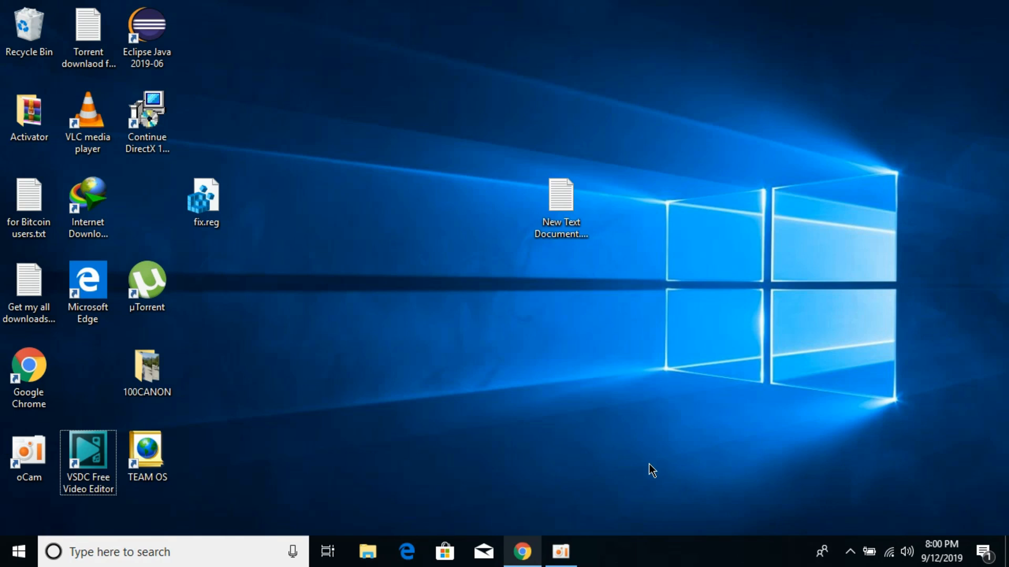
mouse_move(492, 458)
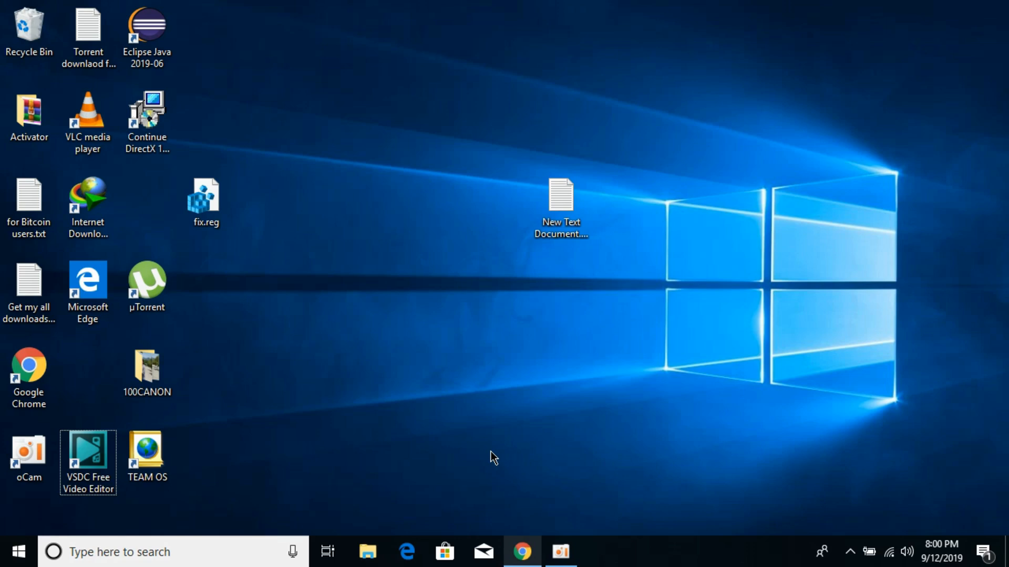
mouse_move(384, 518)
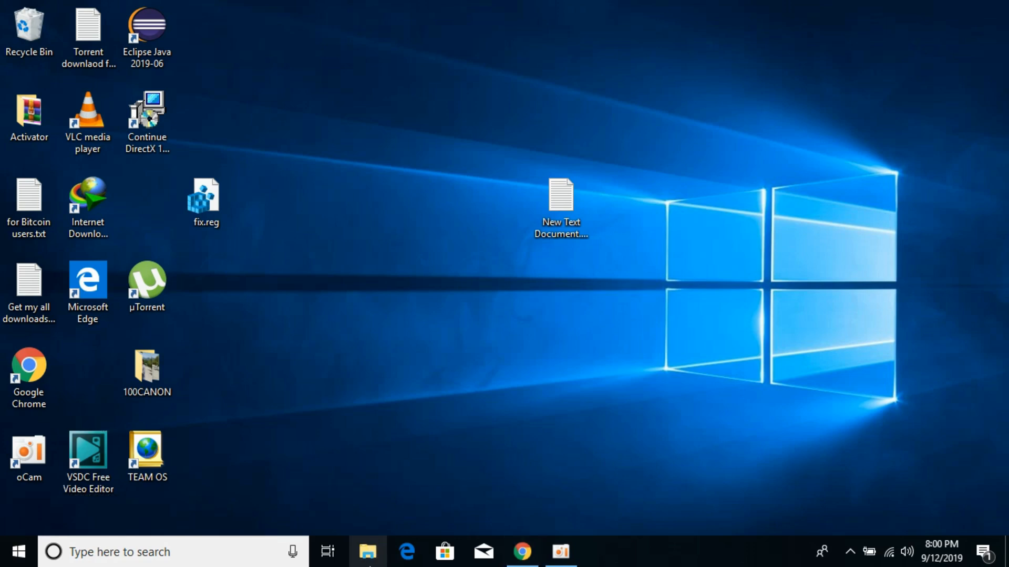
- Check This PC's Properties to confirm a 64-bit Windows 10 Pro system, then close it
left_click(367, 553)
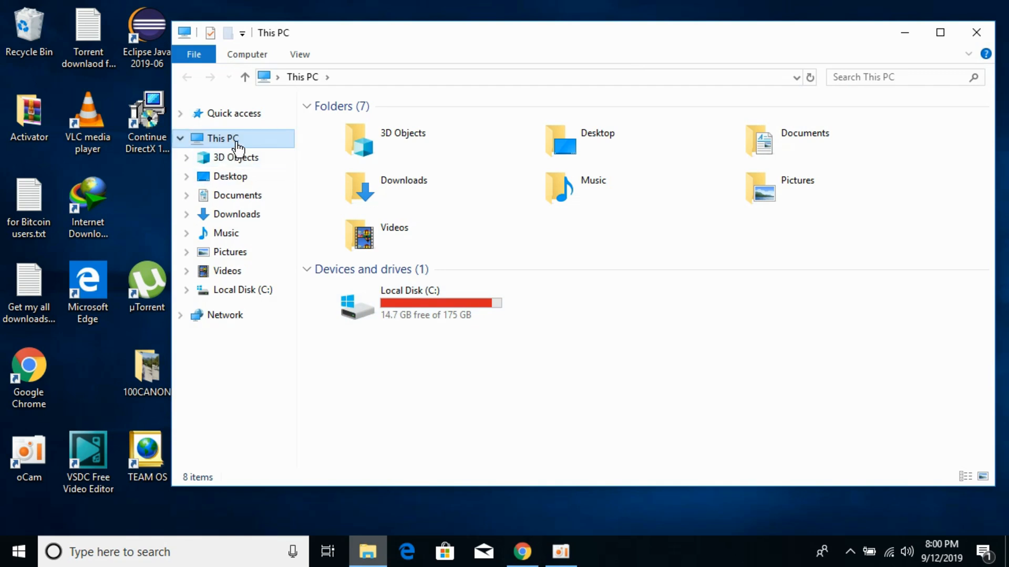
right_click(222, 138)
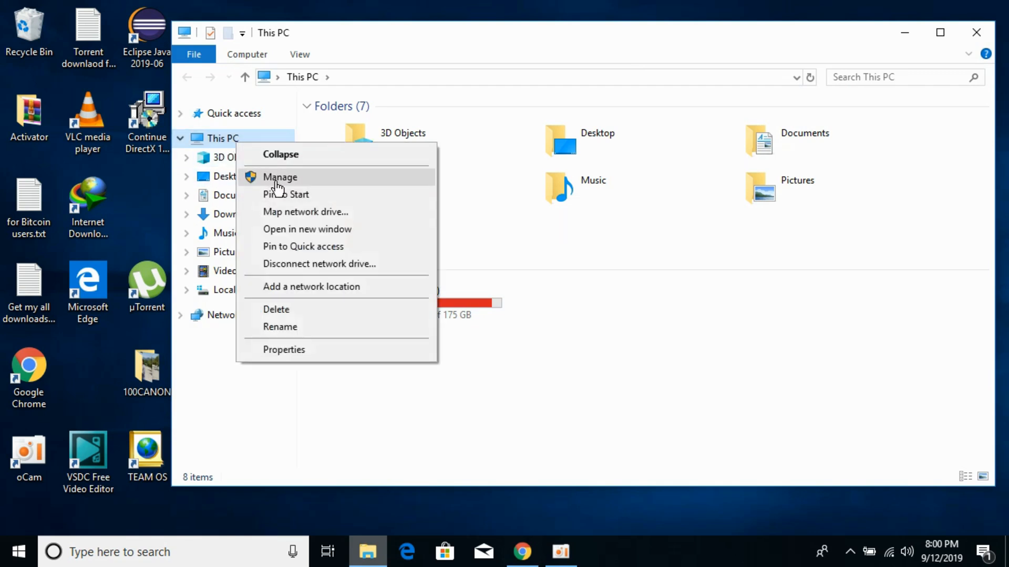
left_click(555, 405)
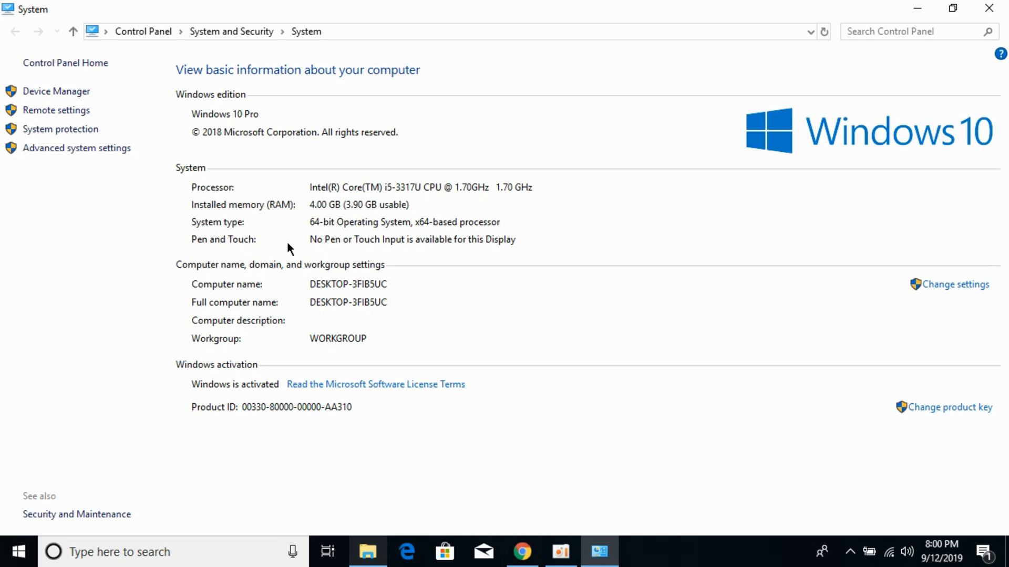
left_click(368, 551)
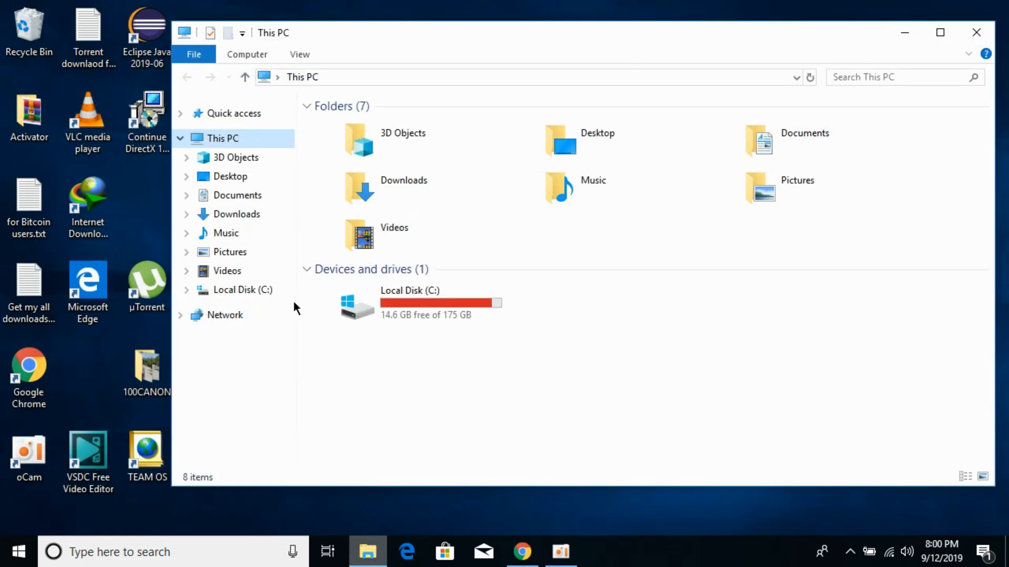
- Go to Downloads\Compressed and select both downloaded DLL zip archives
left_click(236, 214)
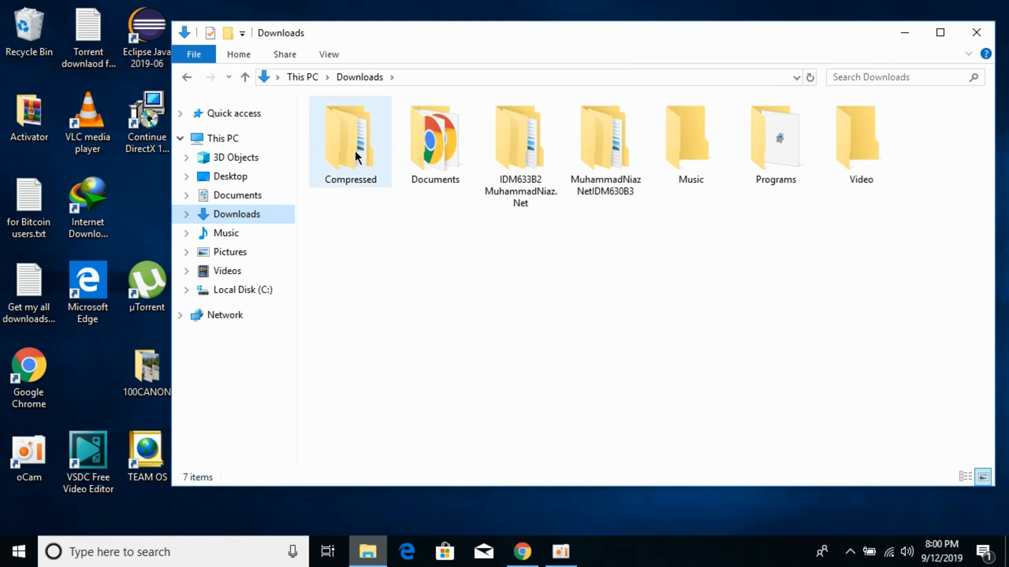
double_click(350, 135)
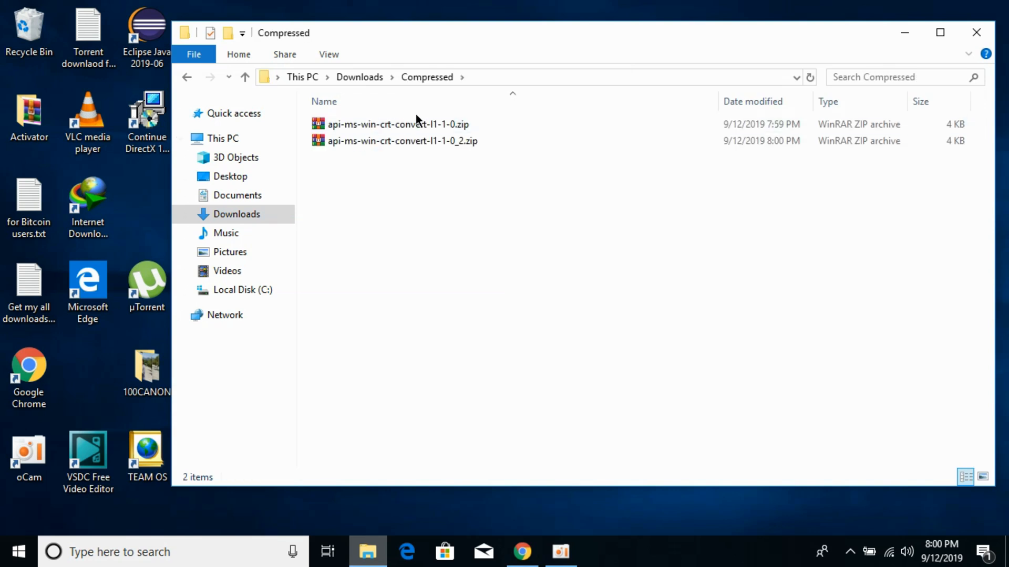
left_click(401, 140)
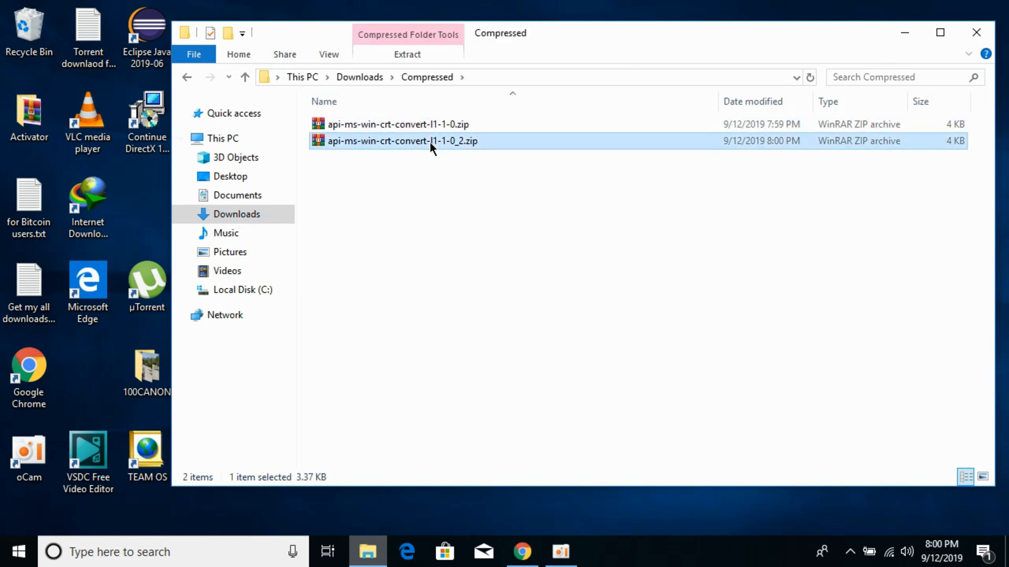
left_click(398, 124)
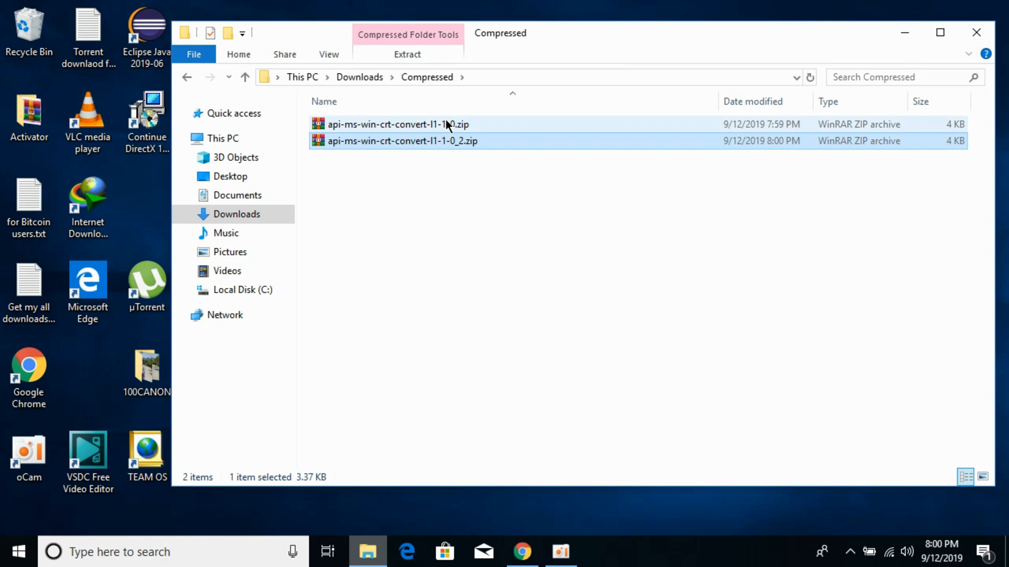
- Extract the first api-ms-win-crt-convert zip archive into its suggested folder with WinRAR
double_click(386, 124)
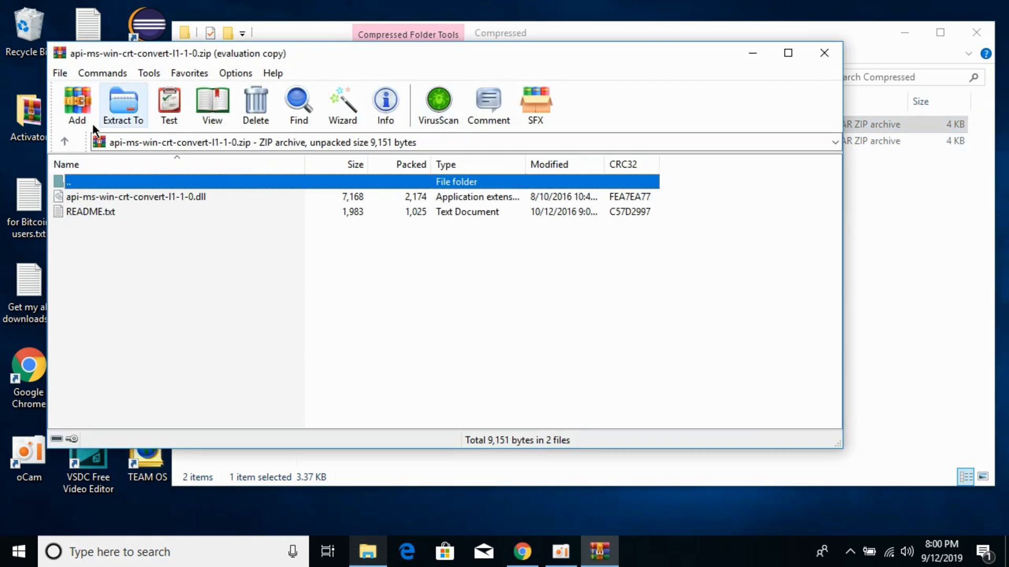
left_click(122, 103)
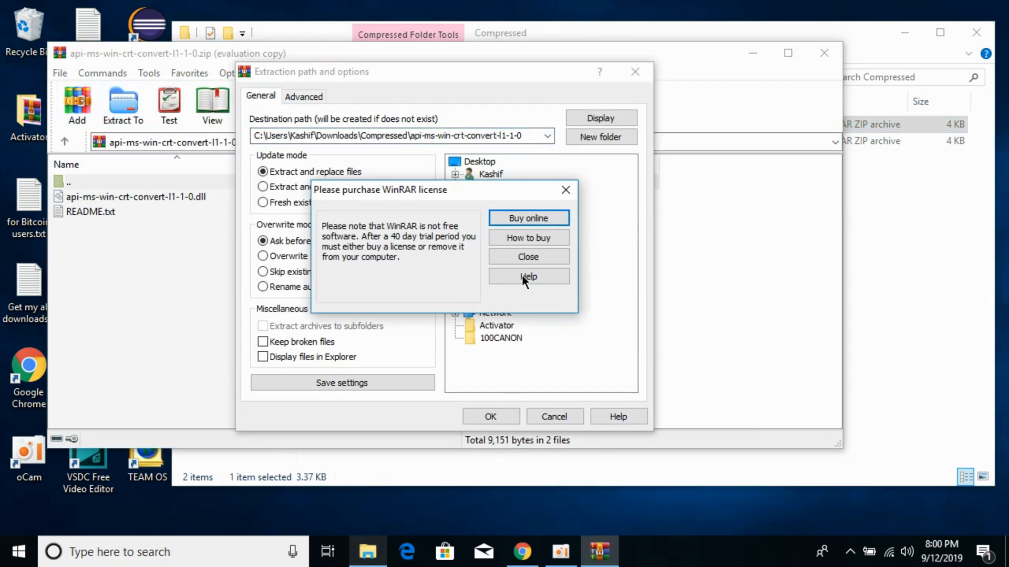
left_click(527, 256)
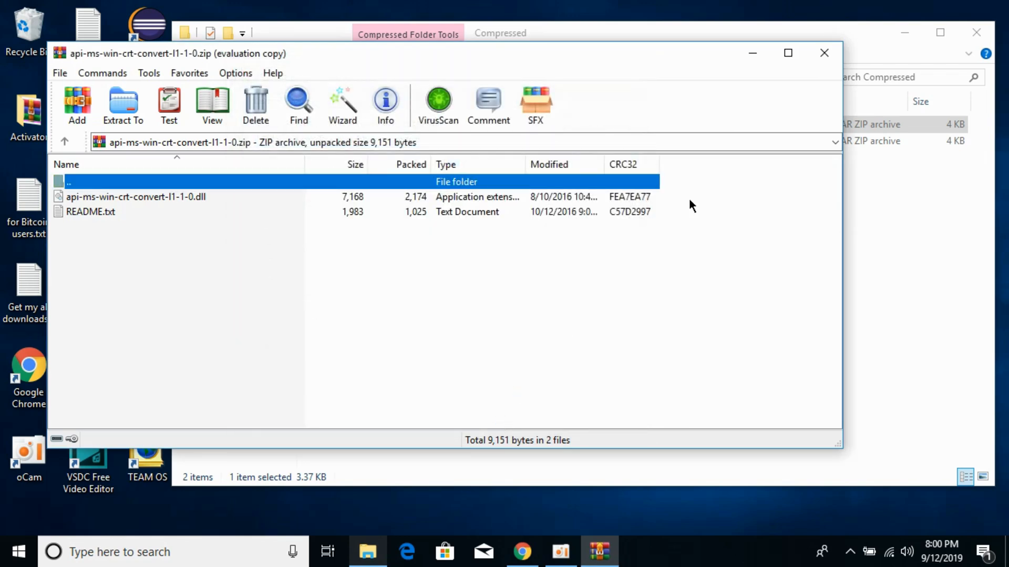
left_click(824, 53)
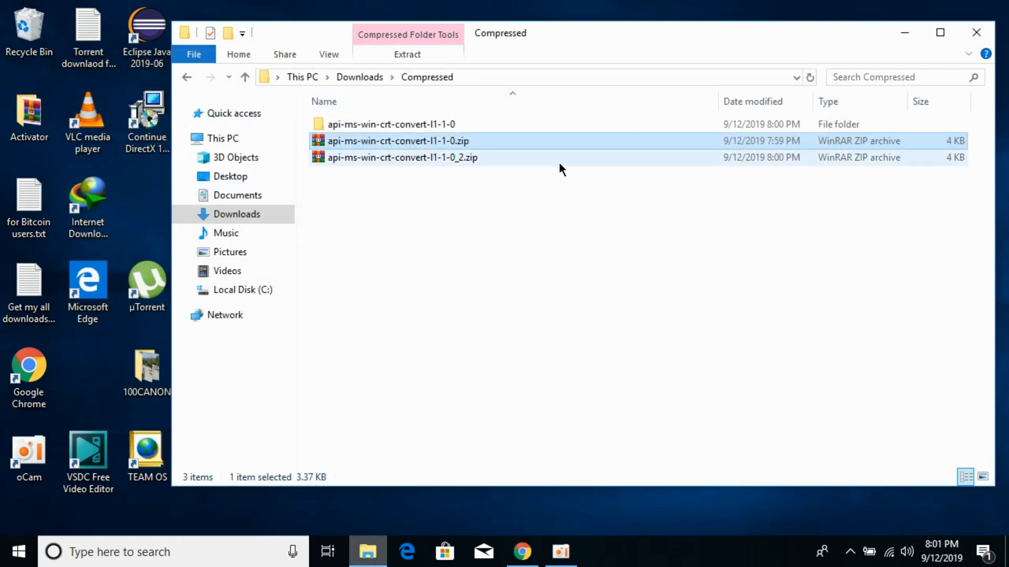
- Extract the _2 zip archive into its own folder, dismissing WinRAR's license reminders
double_click(403, 157)
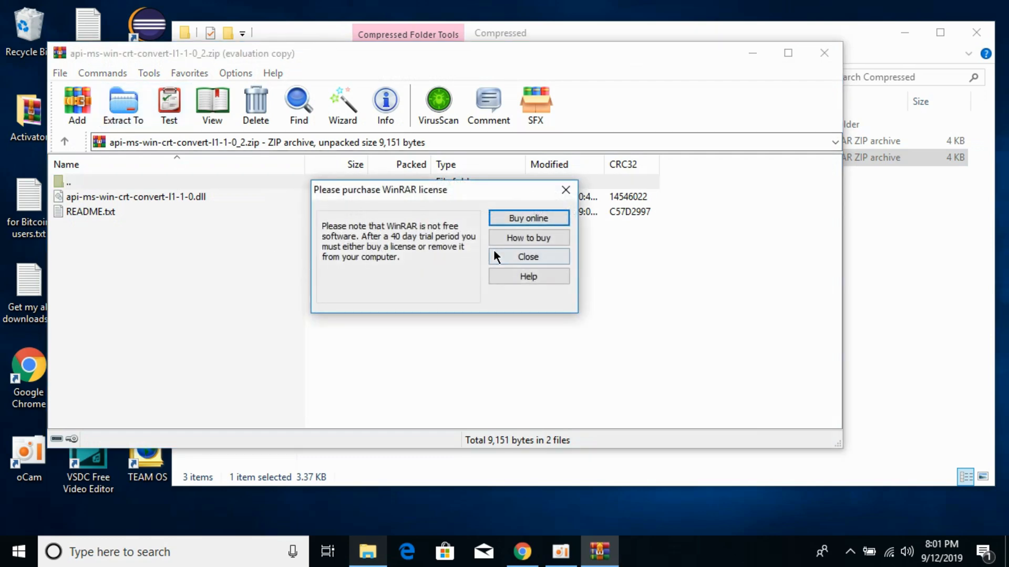
left_click(527, 257)
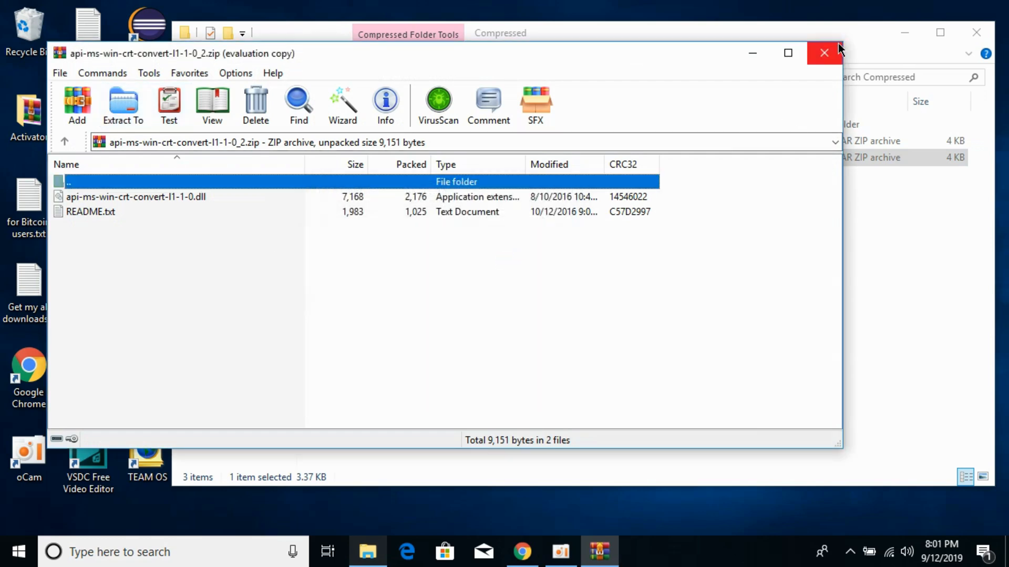
left_click(824, 53)
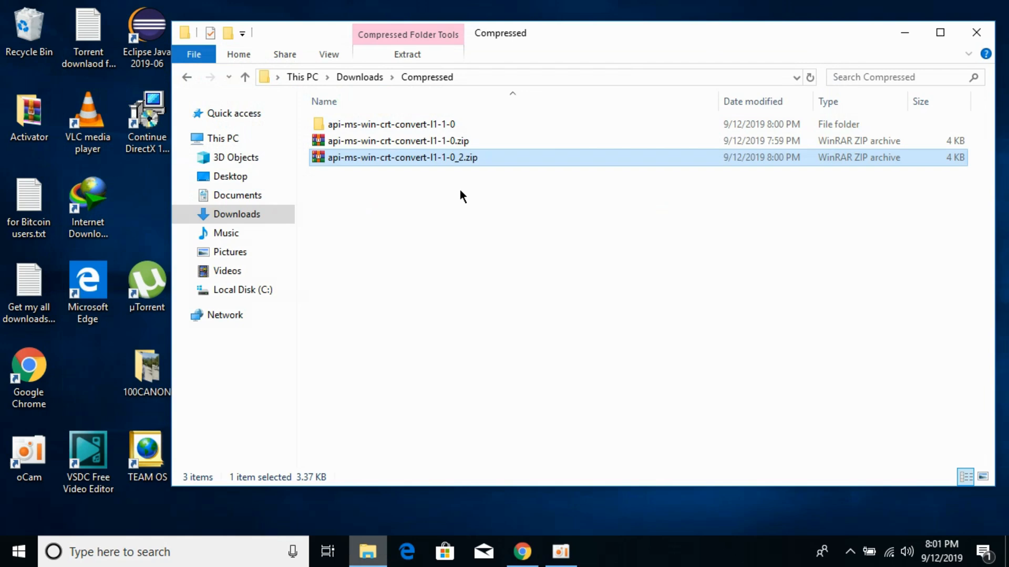
double_click(402, 158)
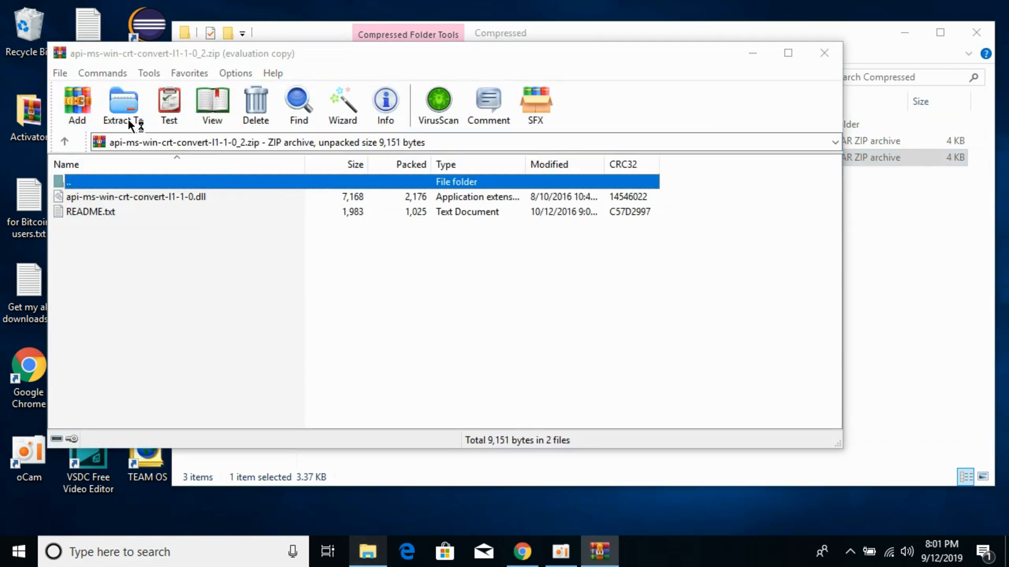
left_click(123, 103)
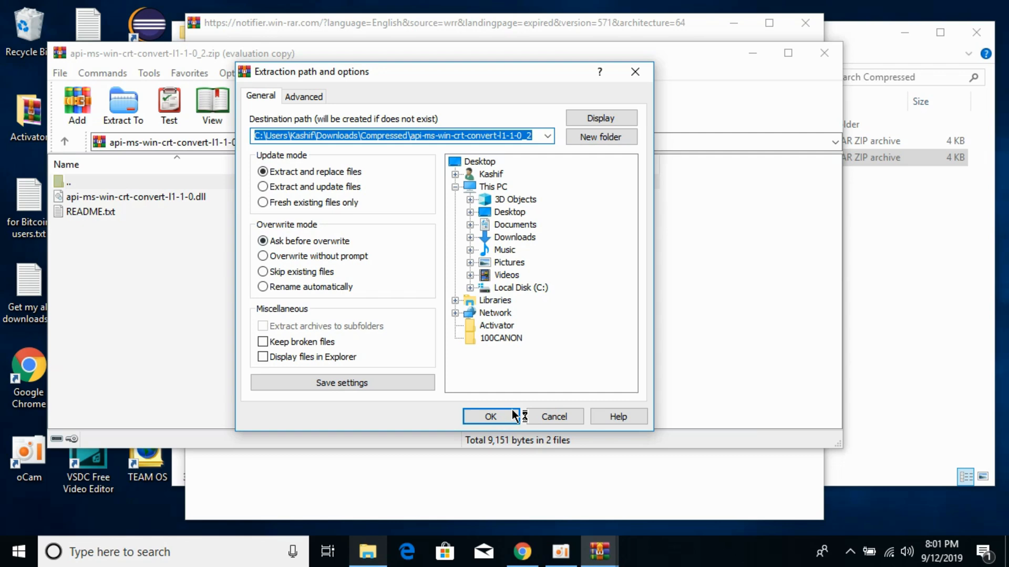
left_click(490, 416)
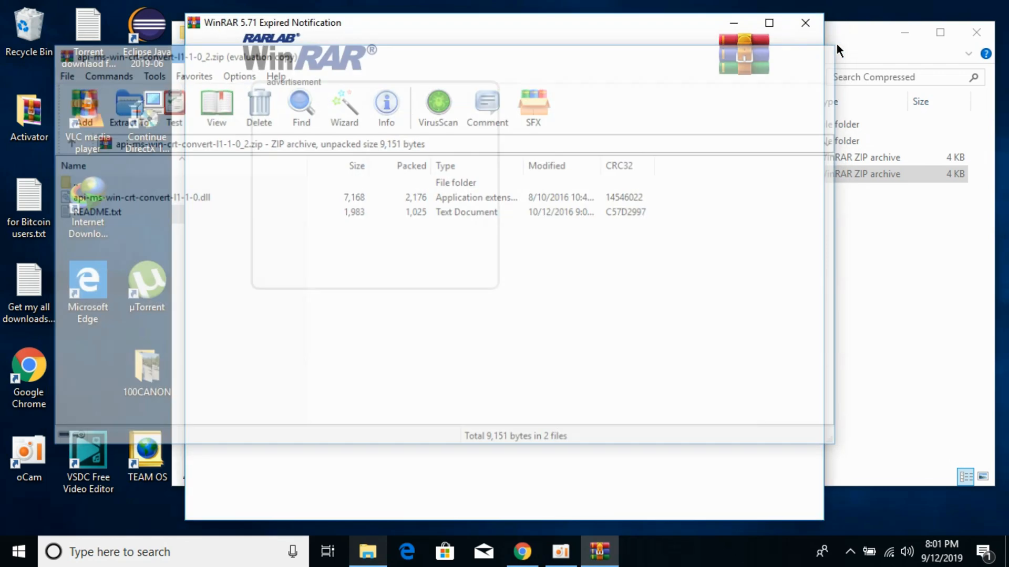
left_click(804, 23)
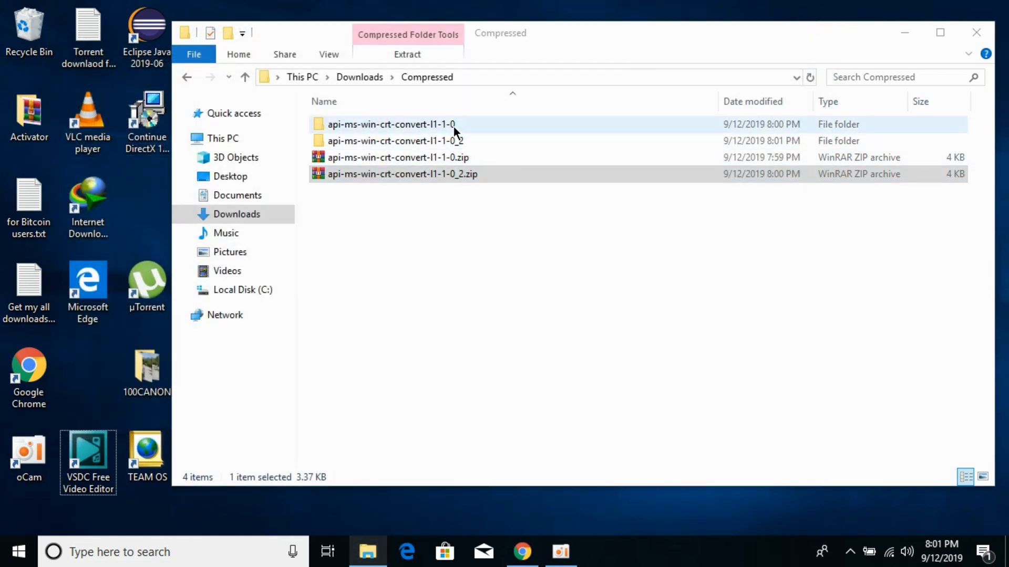
- Open the api-ms-win-crt-convert-l1-1-0 folder and copy api-ms-win-crt-convert-l1-1-0.dll
left_click(396, 140)
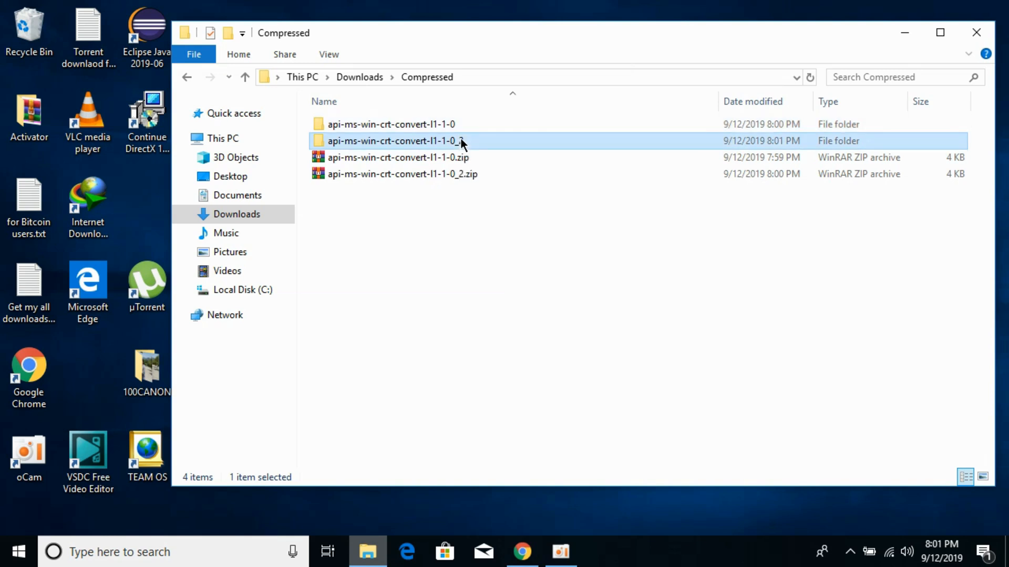
left_click(391, 124)
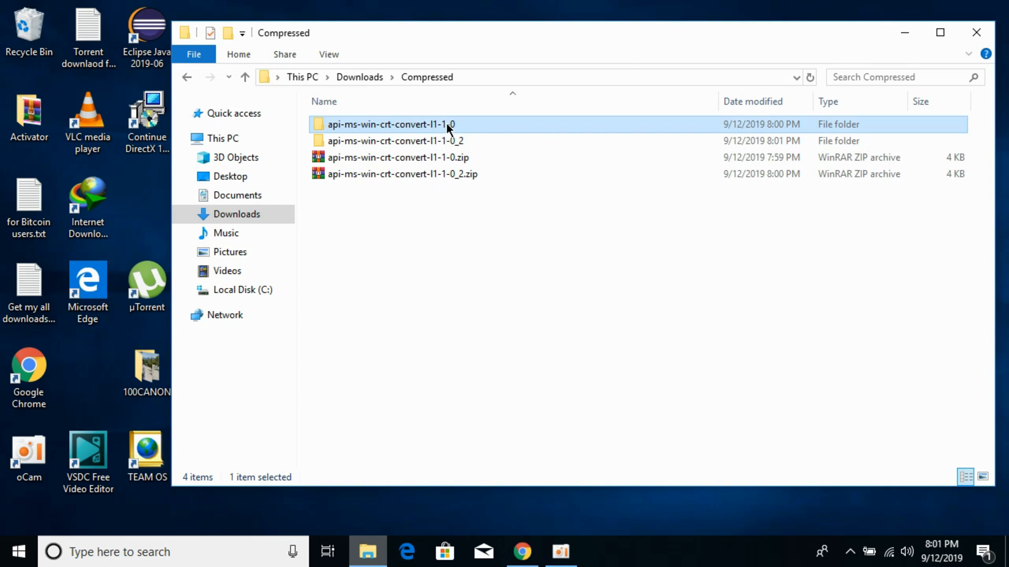
double_click(390, 124)
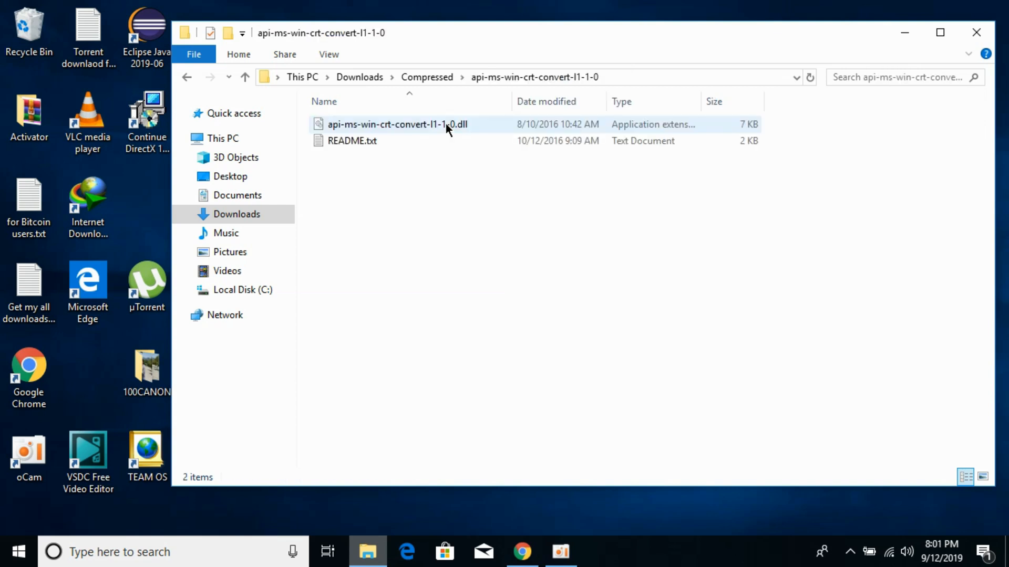
right_click(396, 124)
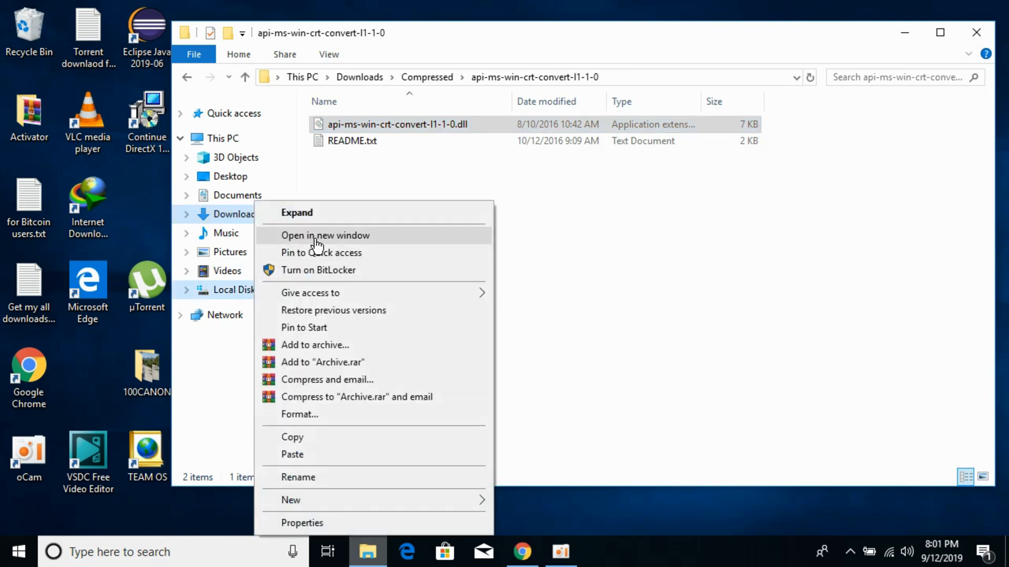
- Open C:\Windows\System32 in a new window and paste the DLL, approving administrator access
left_click(325, 235)
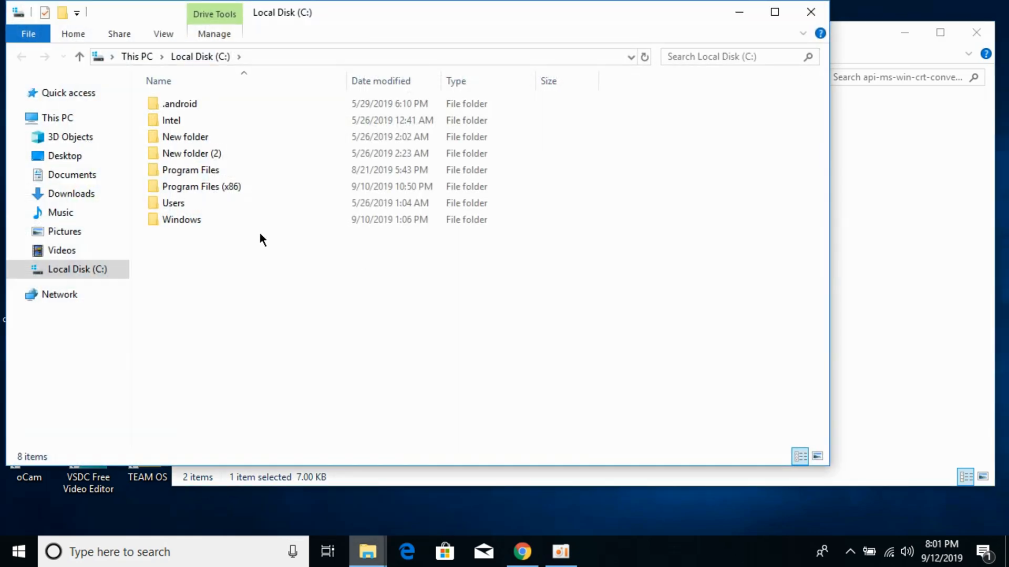
left_click(181, 219)
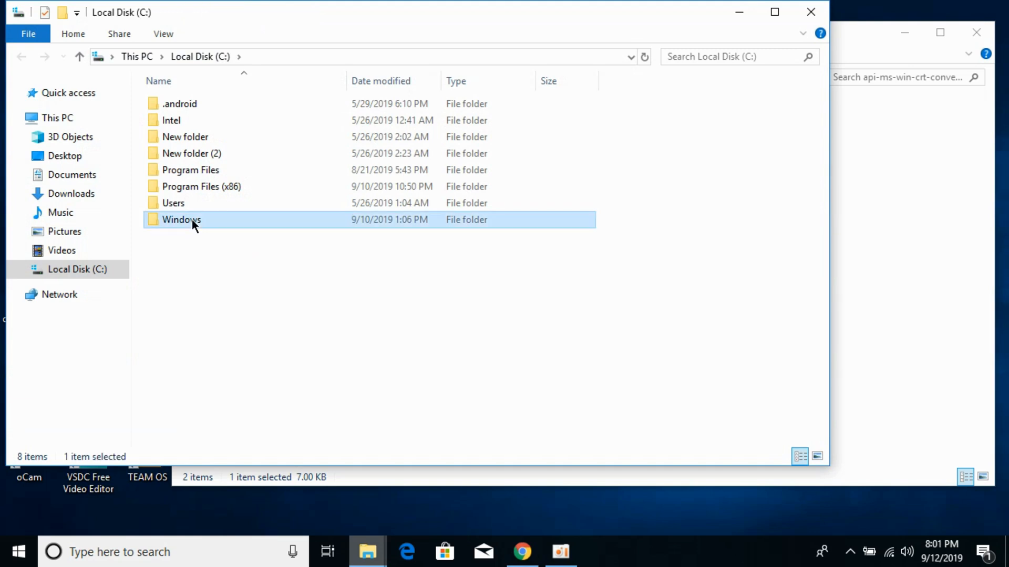
double_click(181, 220)
type("pss")
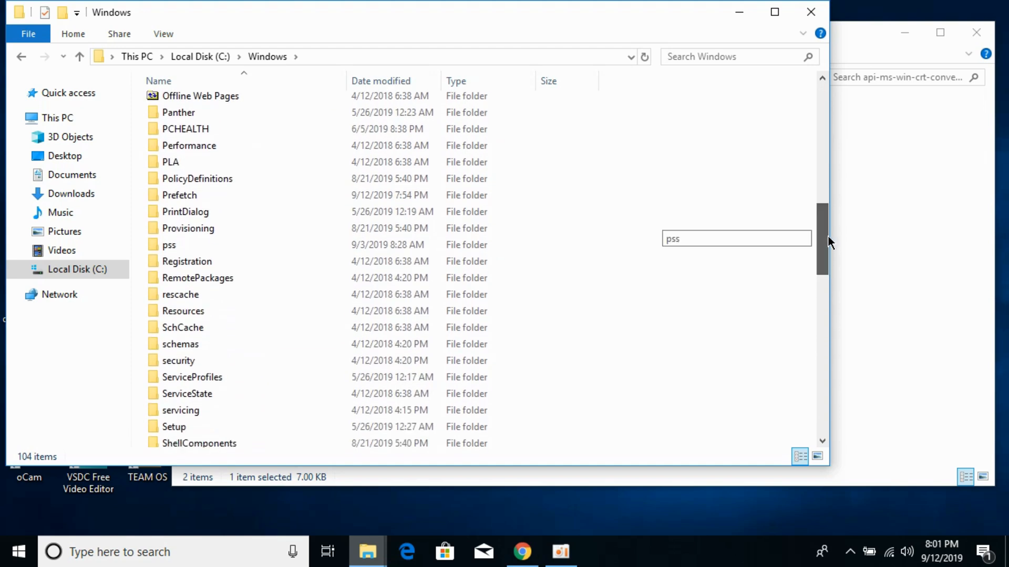
scroll("down", 3)
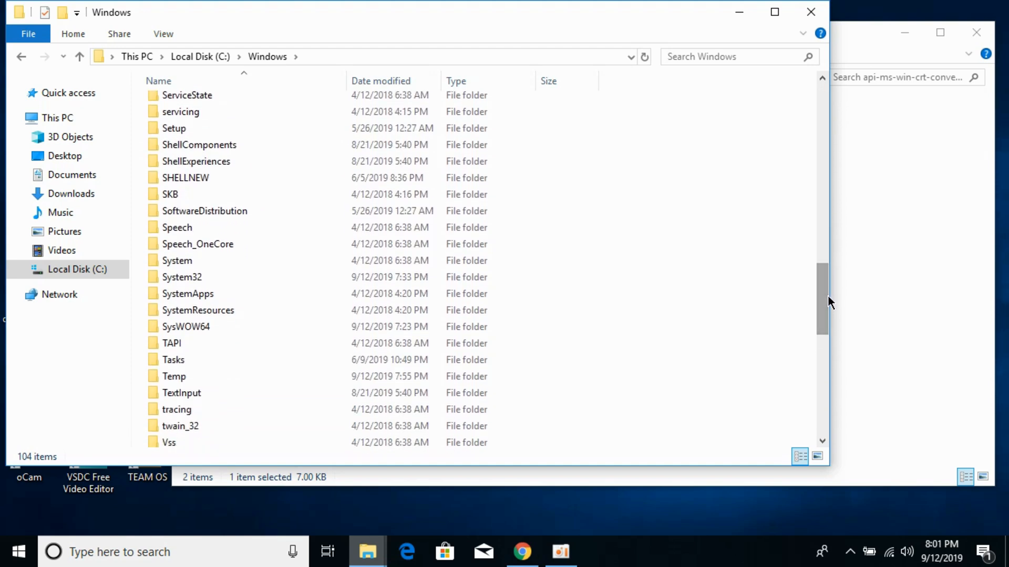
double_click(182, 277)
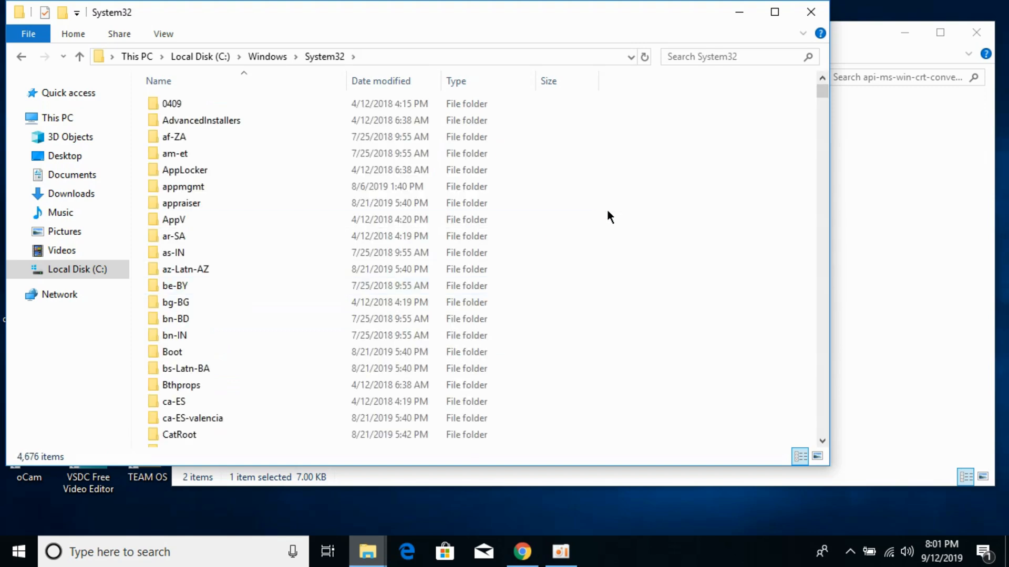
right_click(610, 215)
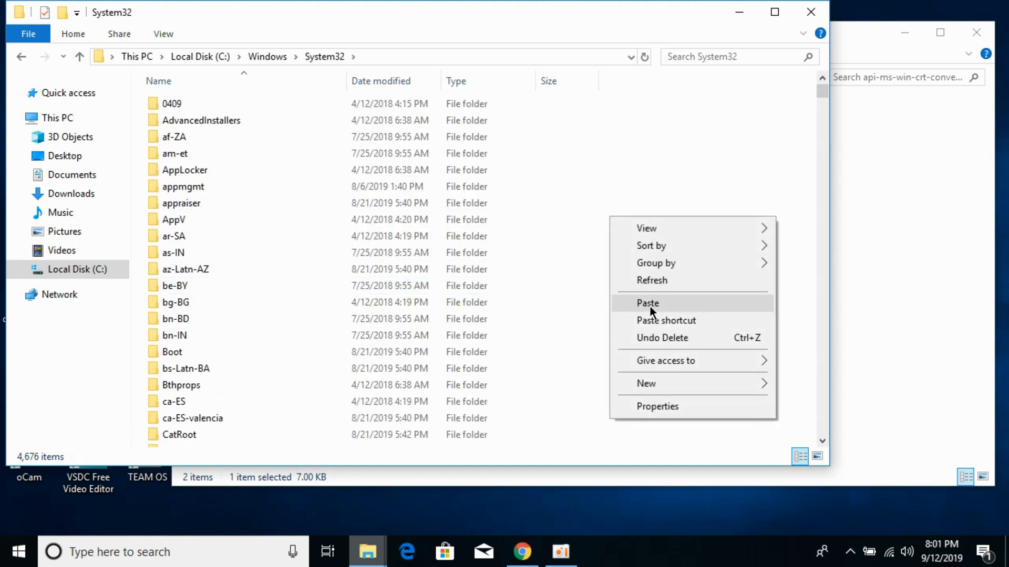
left_click(647, 303)
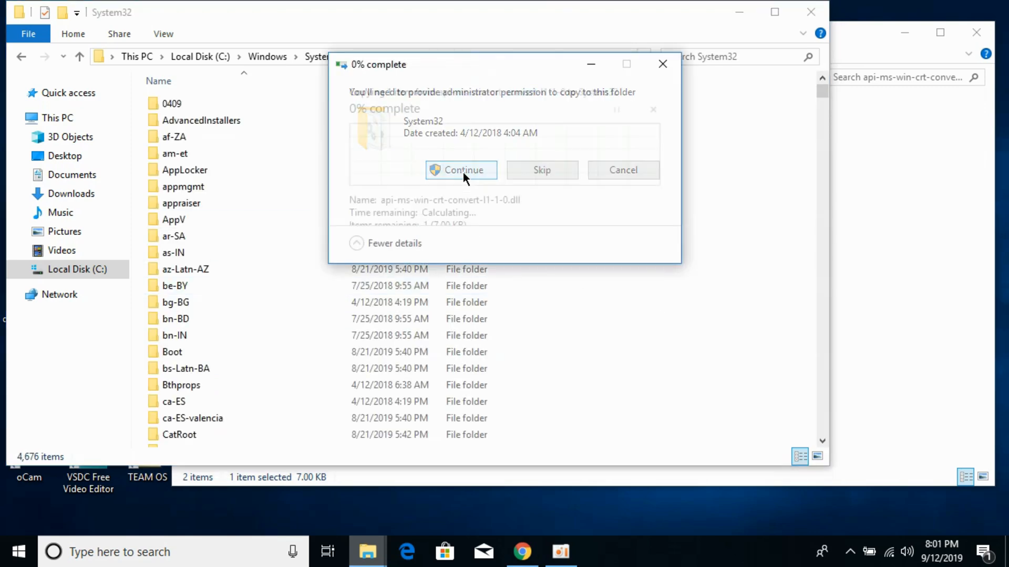
left_click(461, 170)
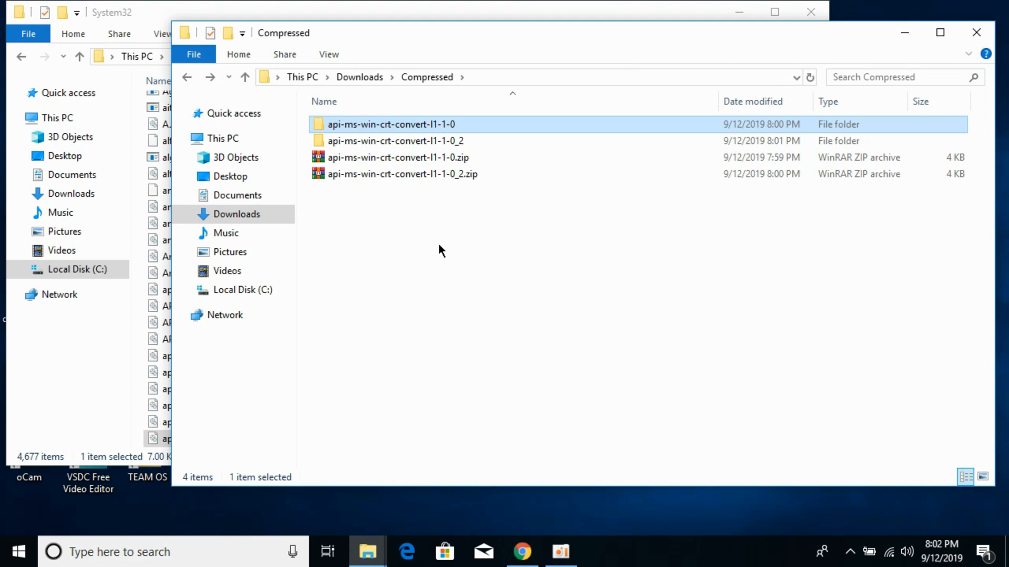
mouse_move(444, 141)
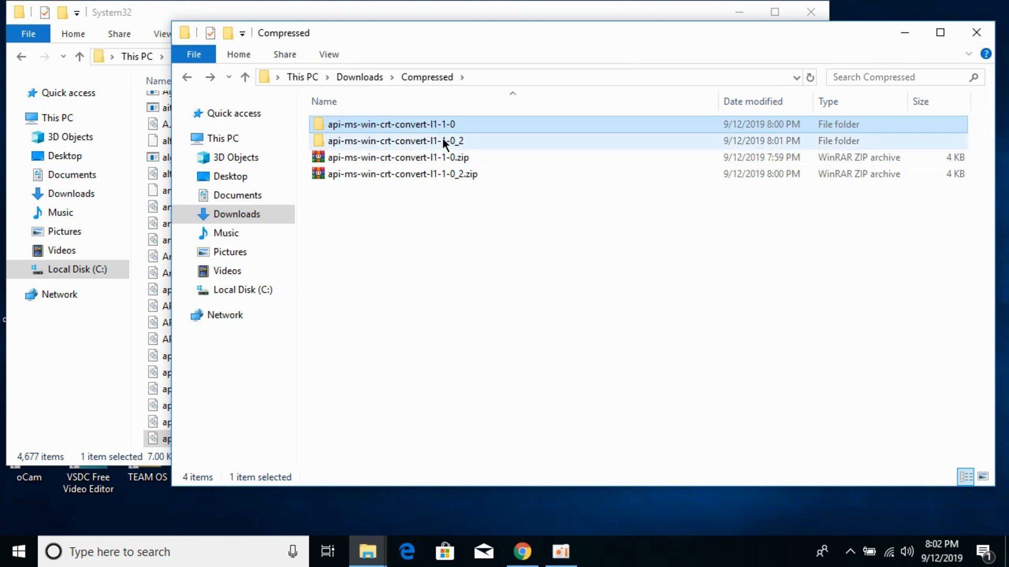
- Copy the DLL from the _2 folder over System32's existing copy, with admin approval
double_click(386, 141)
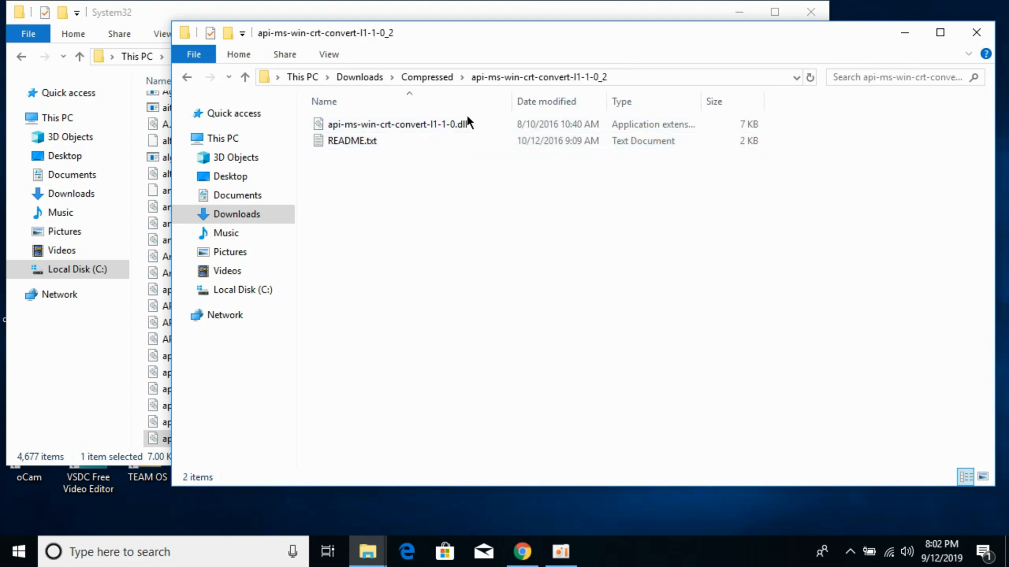
left_click(323, 101)
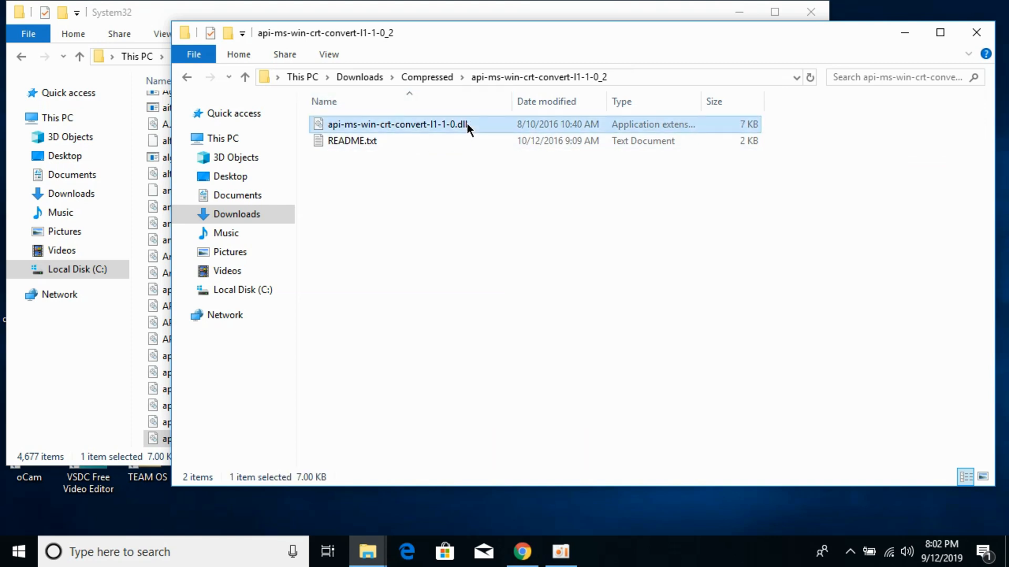
mouse_move(131, 55)
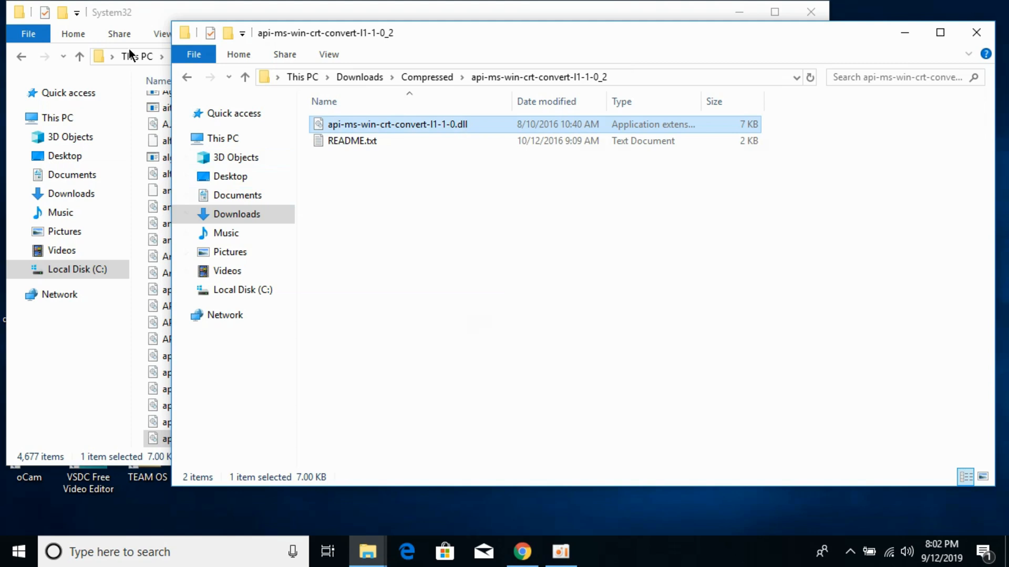
left_click(110, 12)
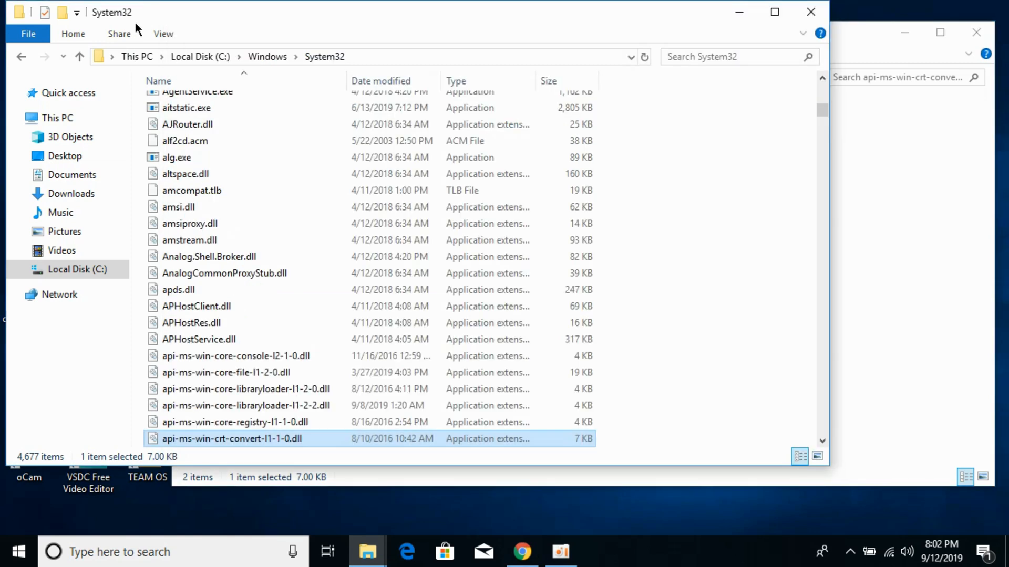
left_click(268, 57)
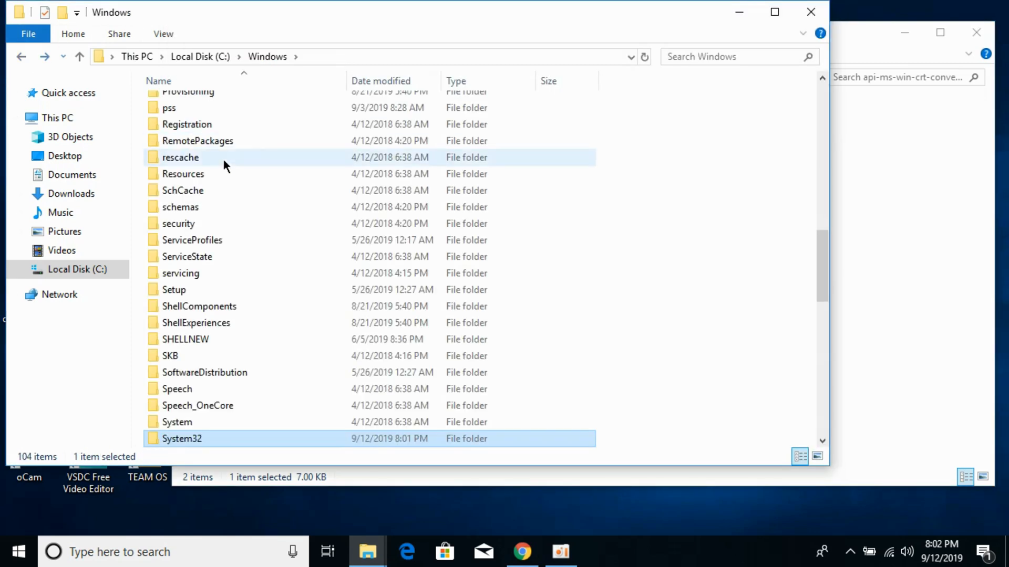
double_click(182, 439)
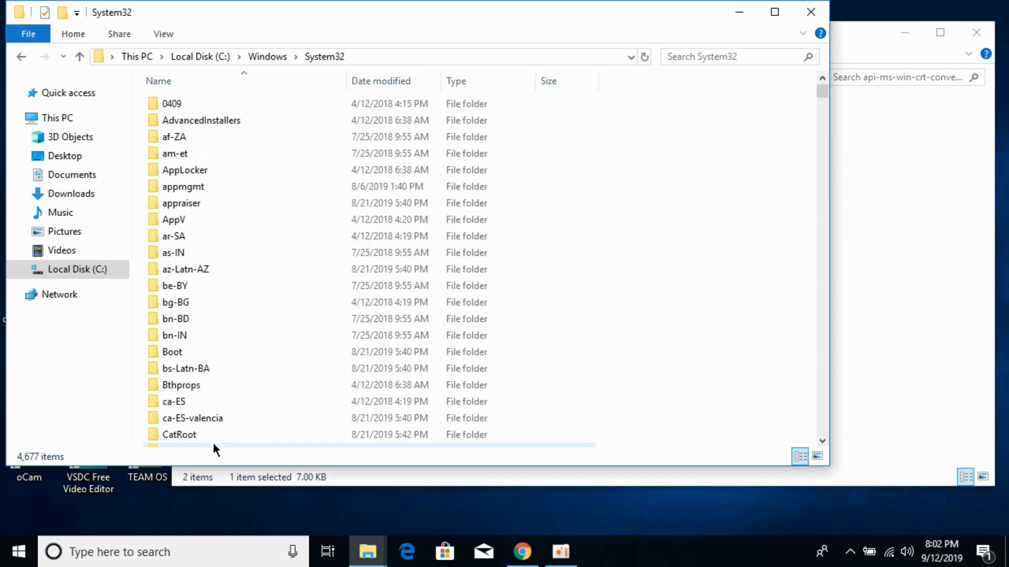
mouse_move(659, 181)
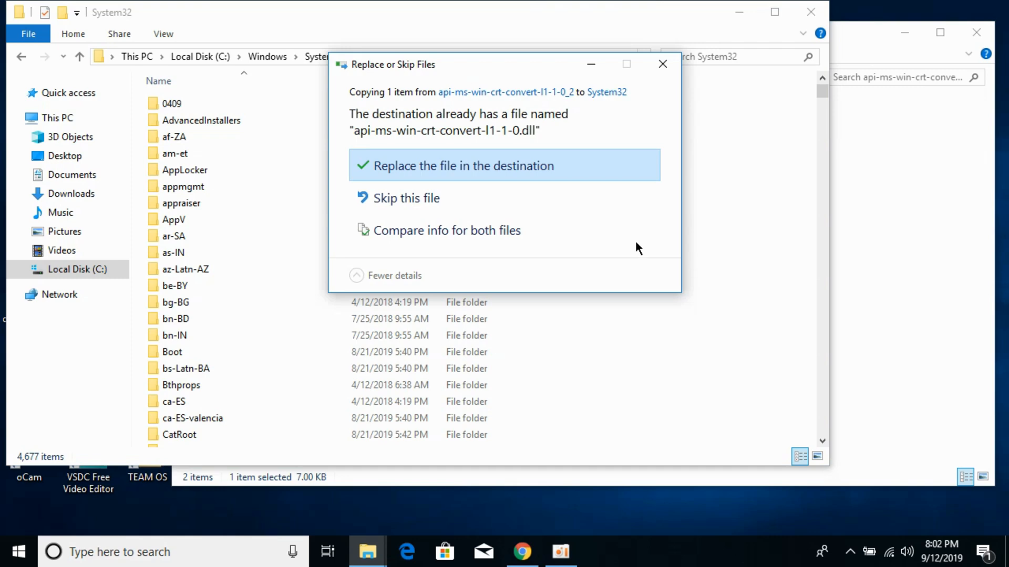
left_click(463, 166)
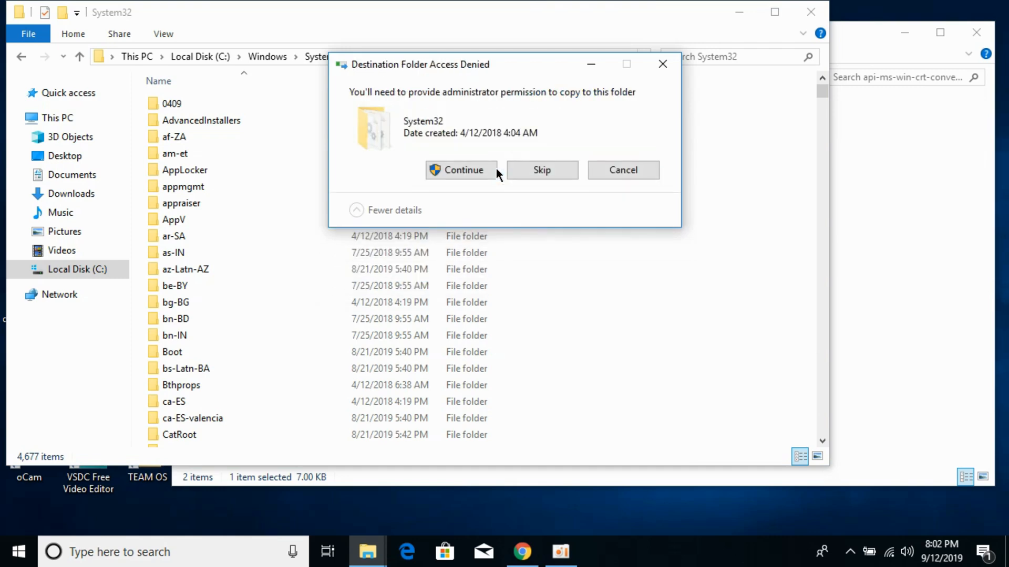
left_click(461, 169)
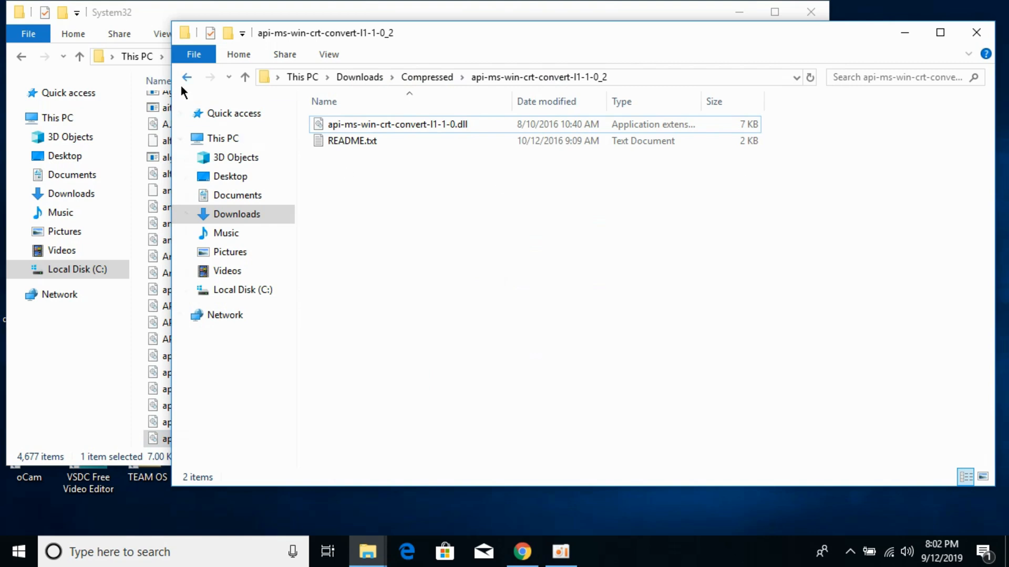
- Return to Compressed, open the api-ms-win-crt-convert-l1-1-0 folder and copy its DLL
left_click(187, 76)
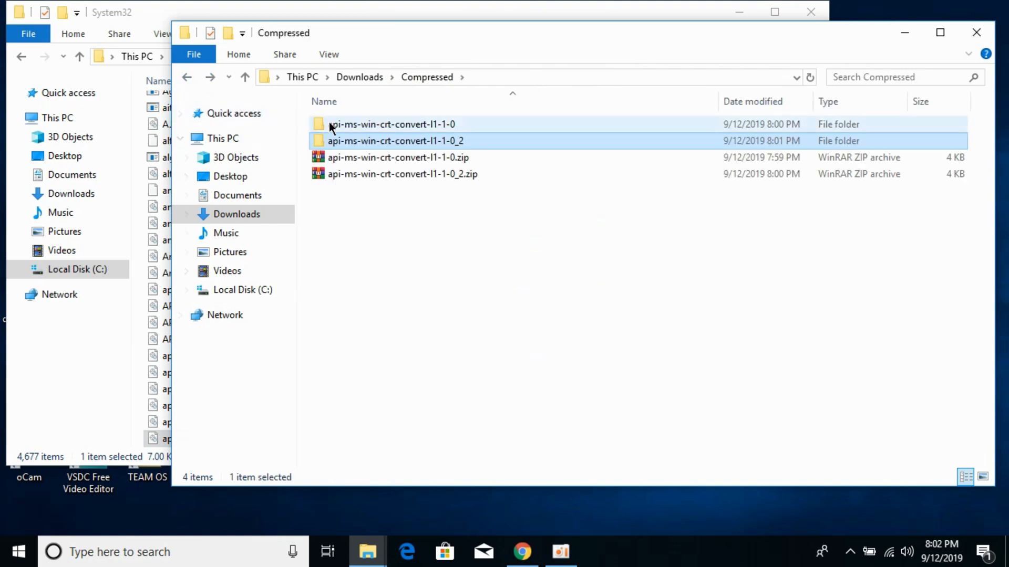
double_click(391, 123)
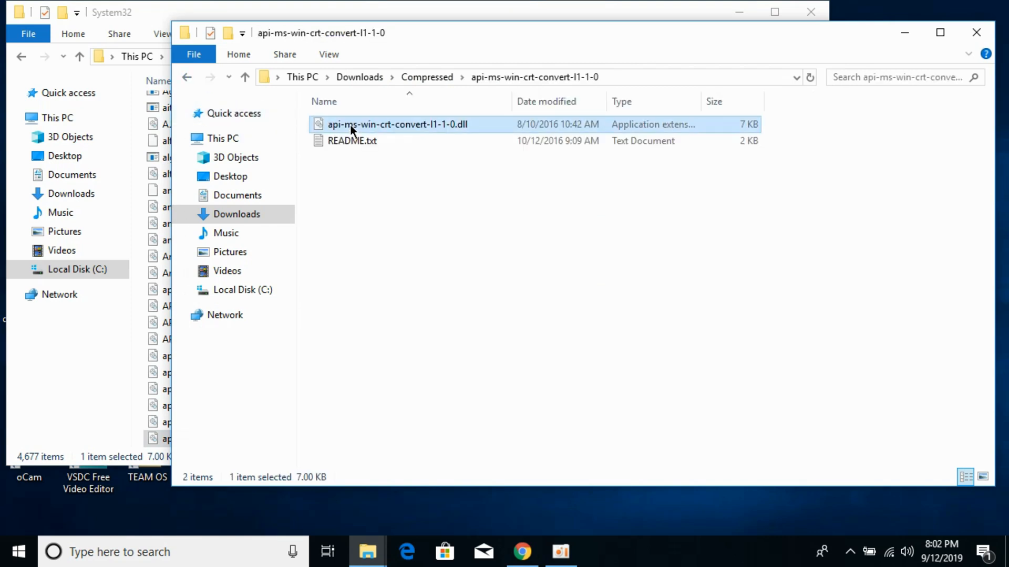
right_click(323, 101)
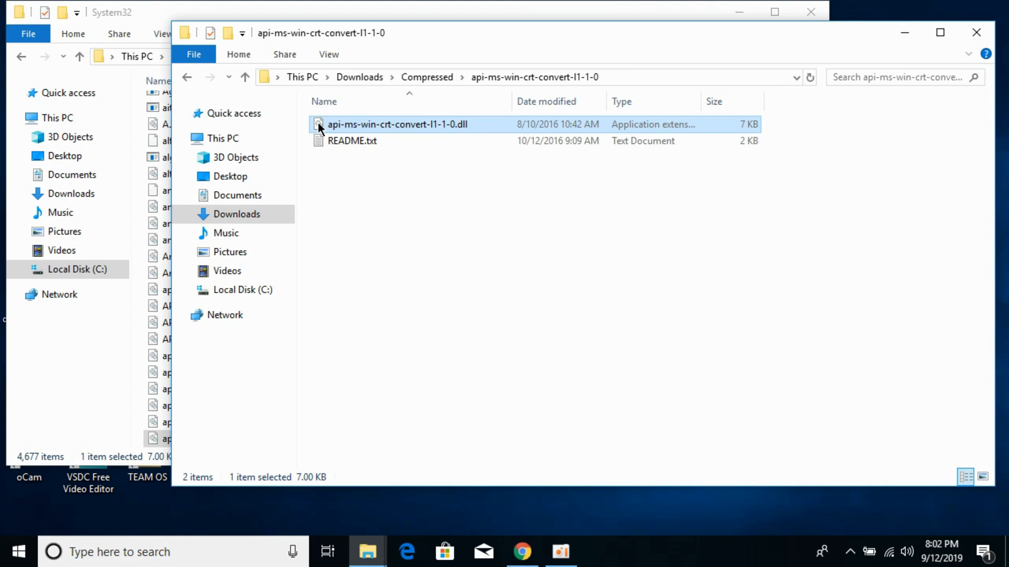
right_click(397, 124)
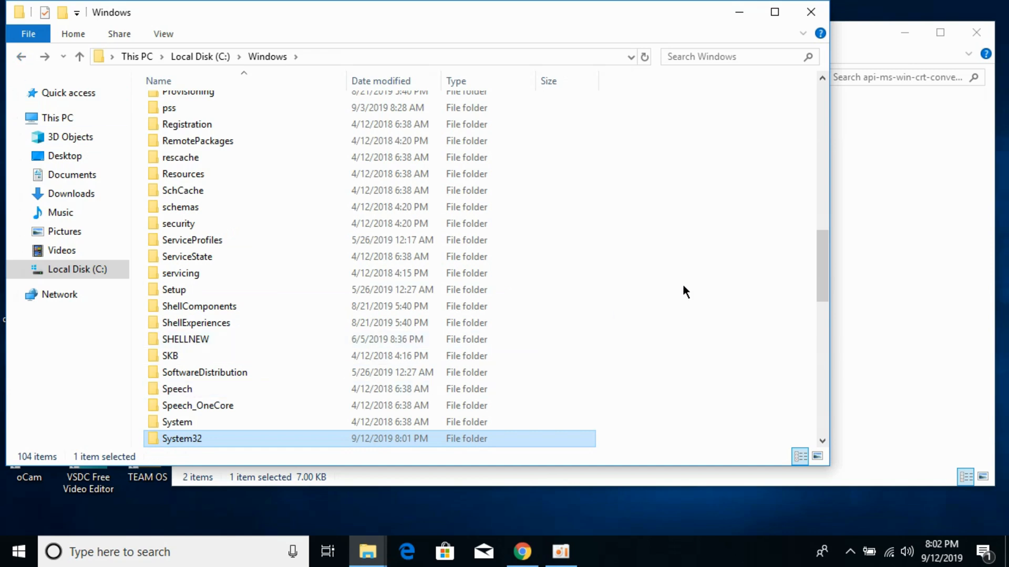
- Paste the DLL into C:\Windows\SysWOW64, granting administrator permission
scroll("down", 3)
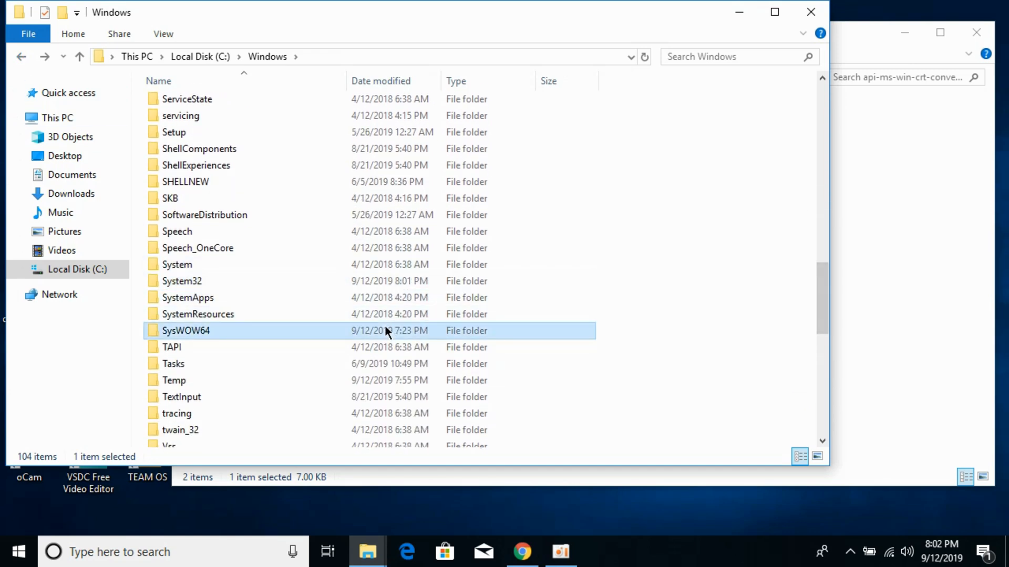
double_click(186, 329)
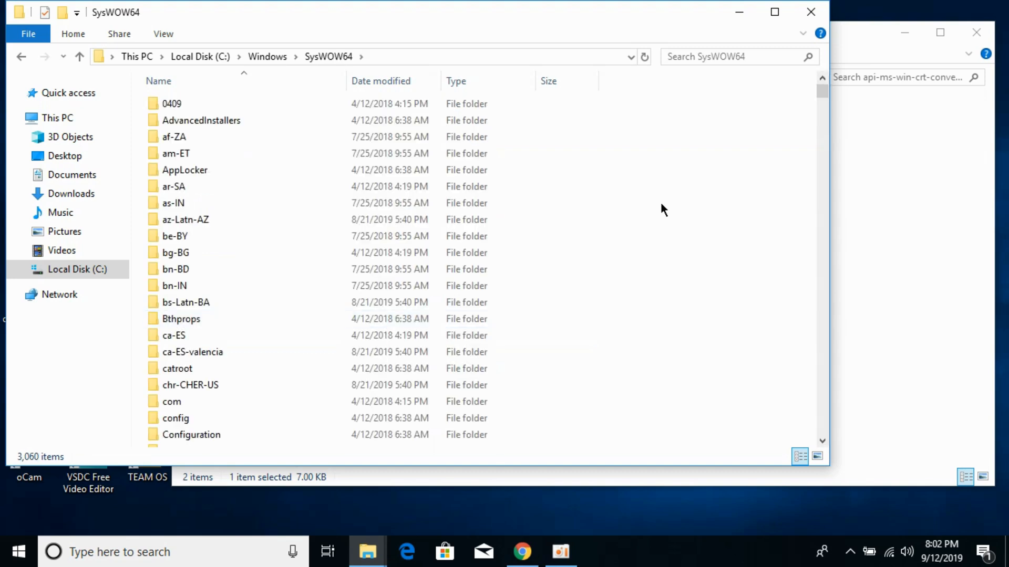
right_click(665, 210)
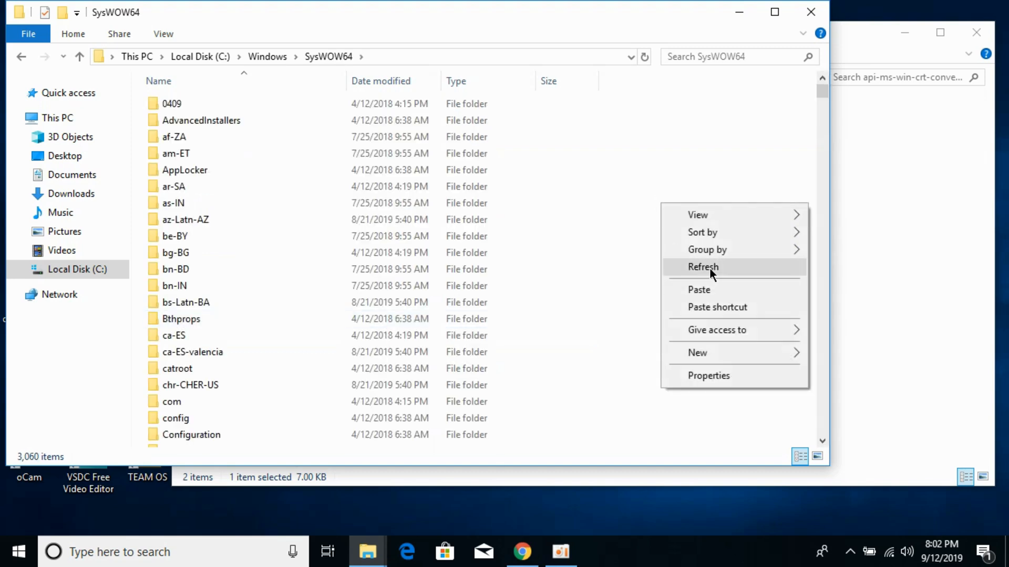
left_click(699, 289)
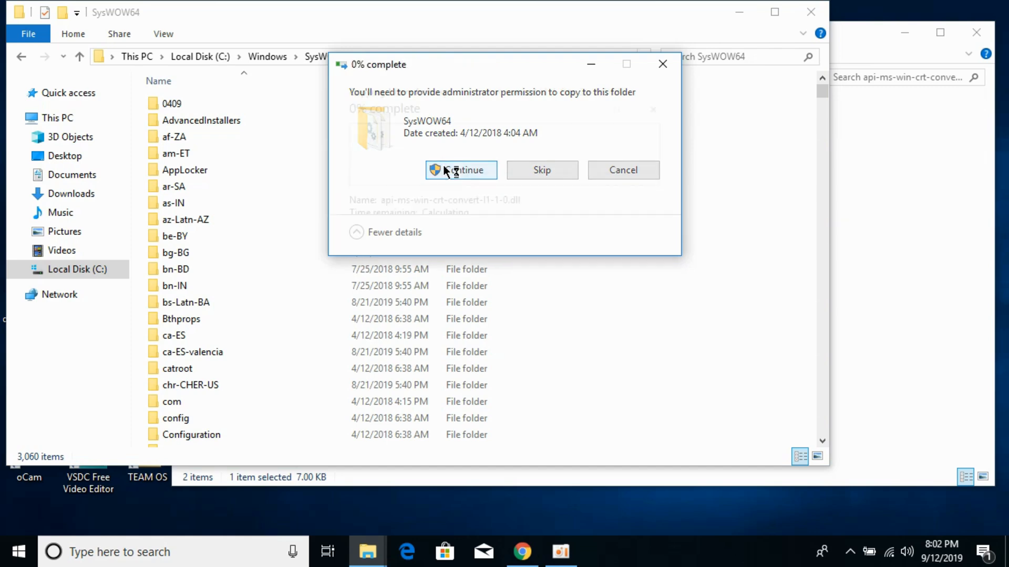
left_click(460, 169)
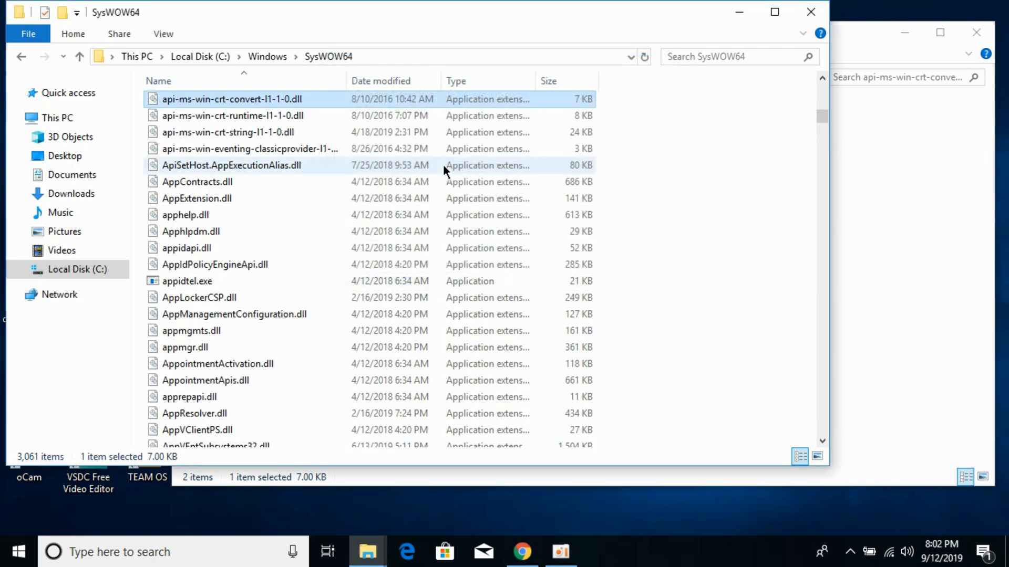
mouse_move(444, 170)
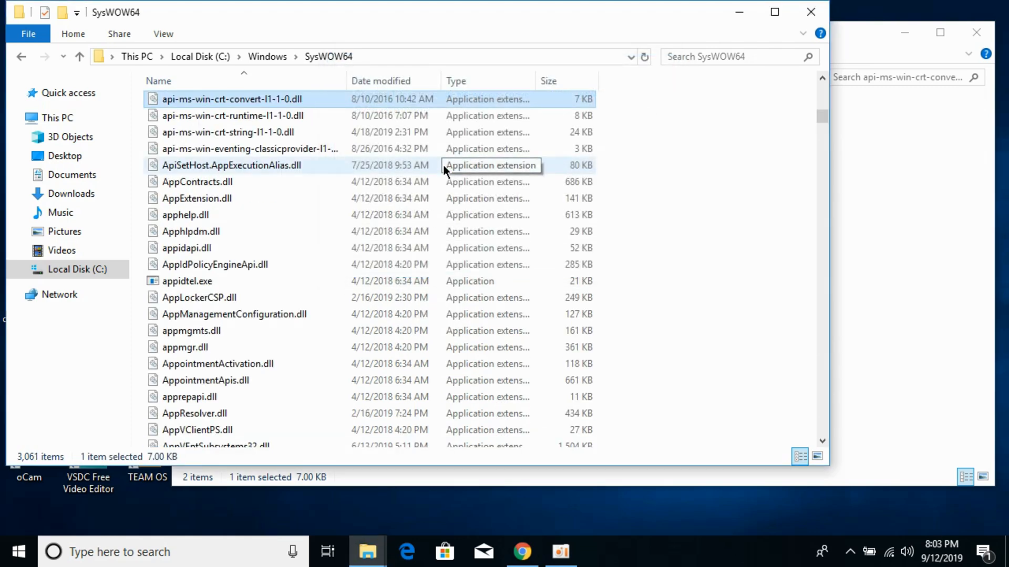